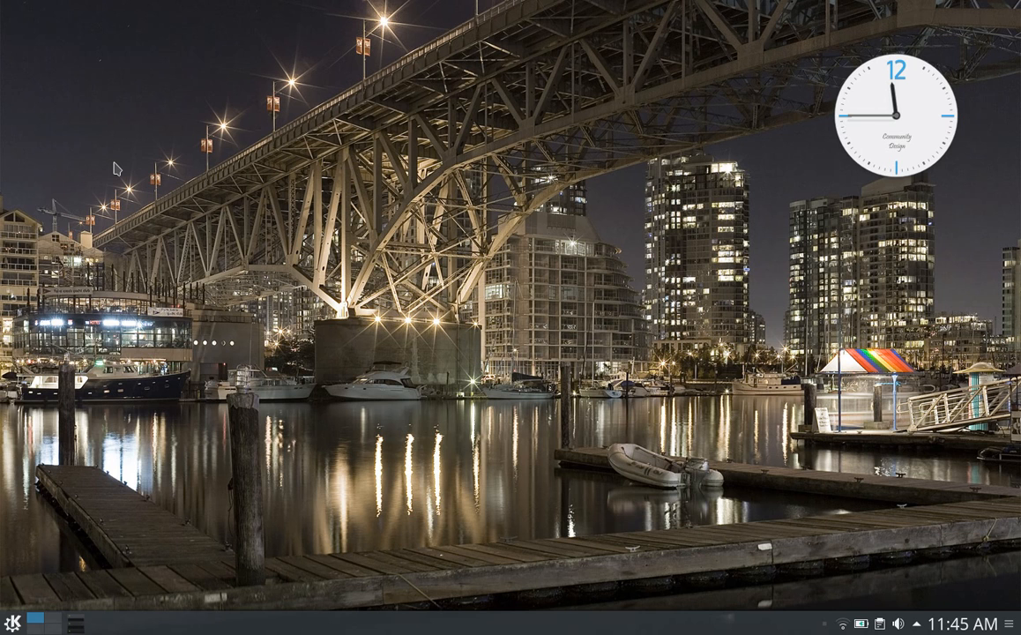
mouse_move(255, 184)
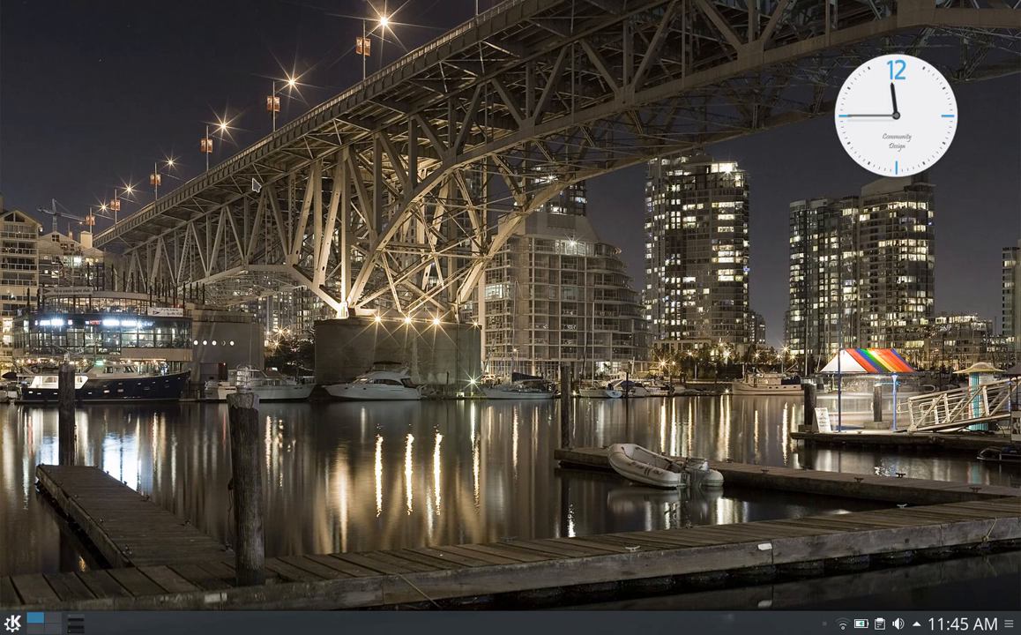
mouse_move(361, 176)
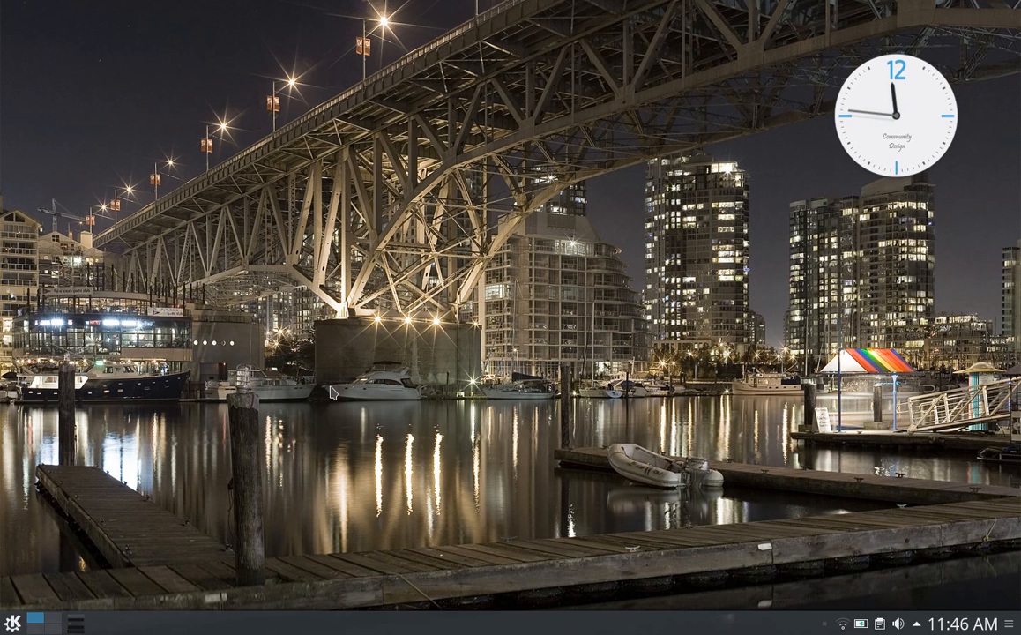
mouse_move(93, 555)
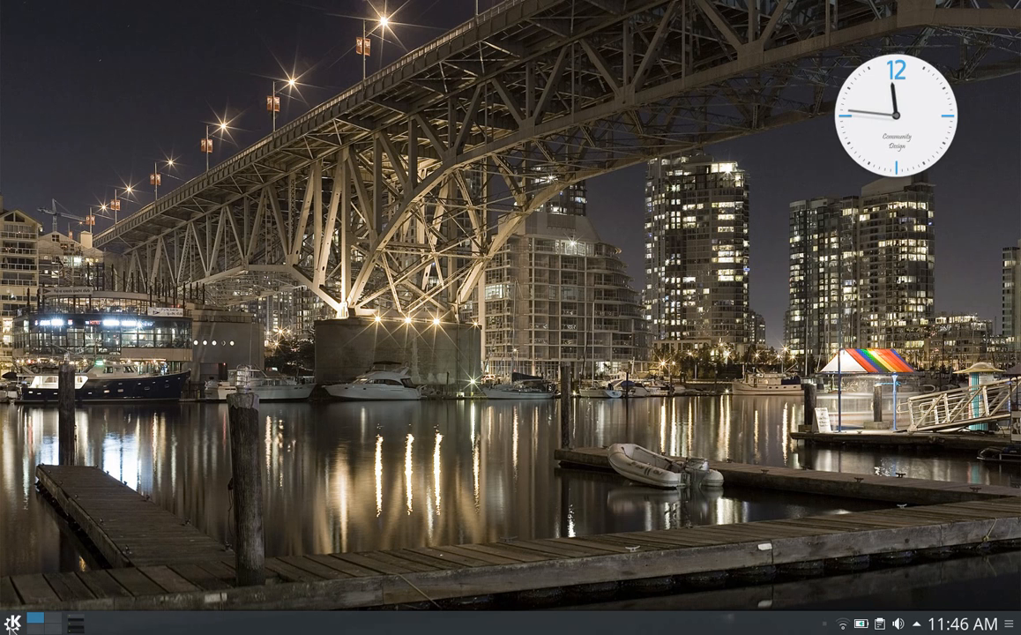
Step: Open the full-screen K application launcher from the bottom-left panel button
left_click(14, 621)
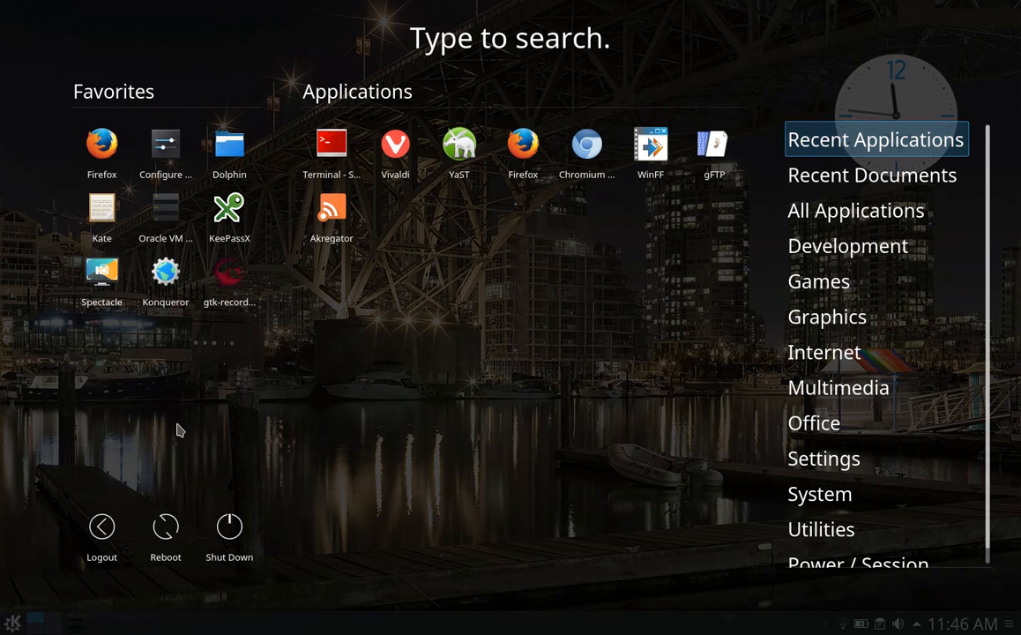
mouse_move(219, 420)
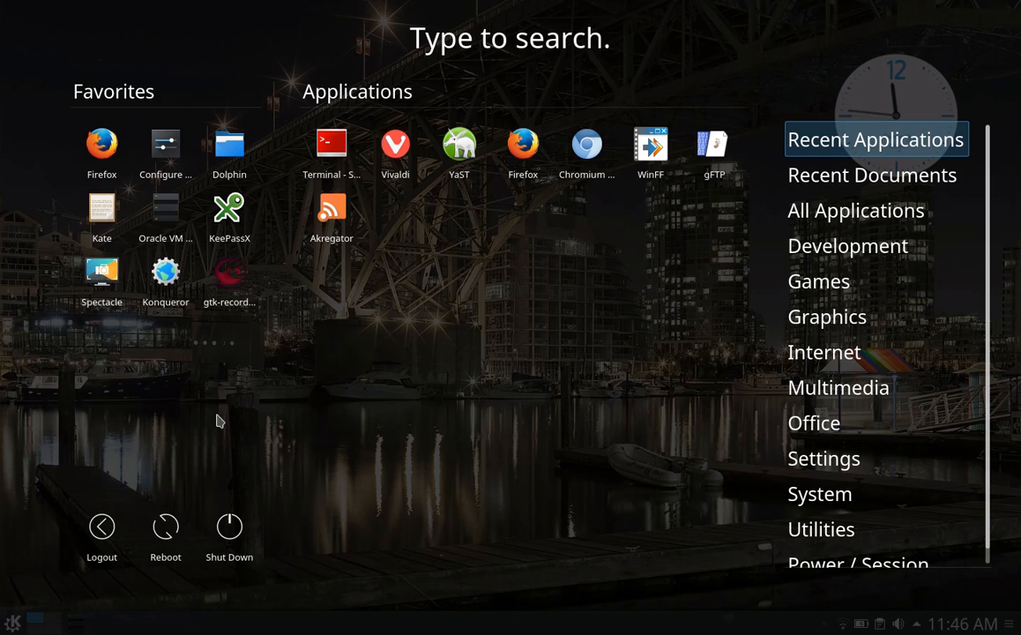
mouse_move(331, 145)
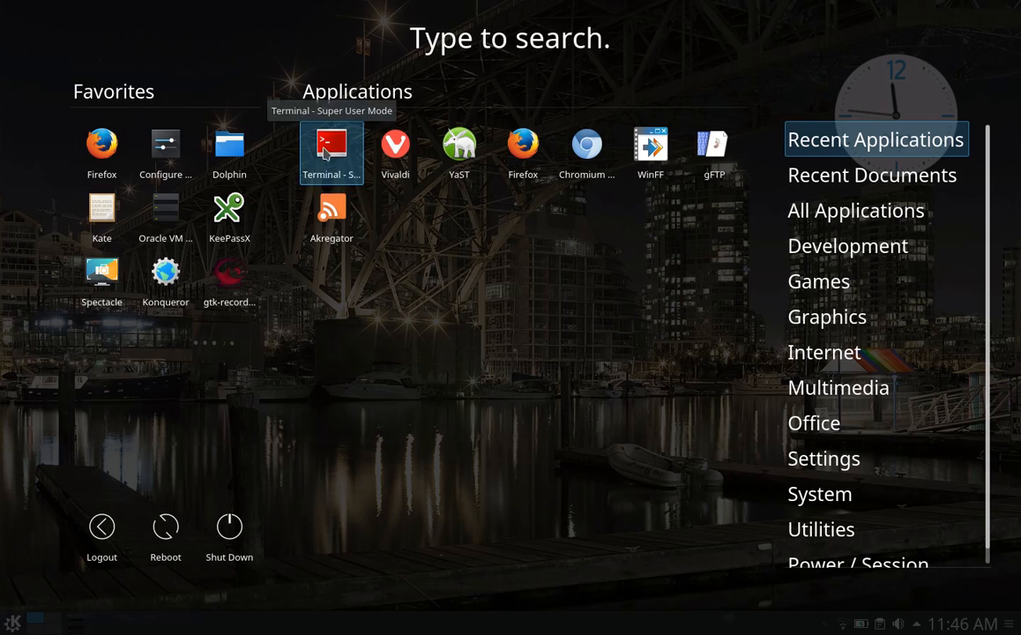
Step: Run uname -a in a root Konsole, showing kernel 4.4.36-8-default, then exit
left_click(331, 145)
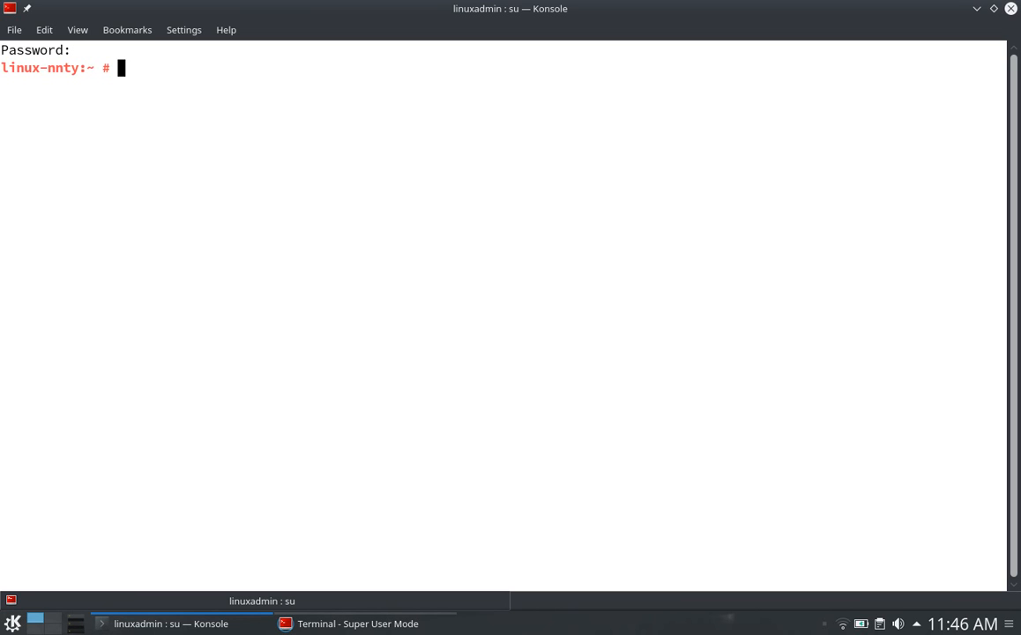
type("uname -a")
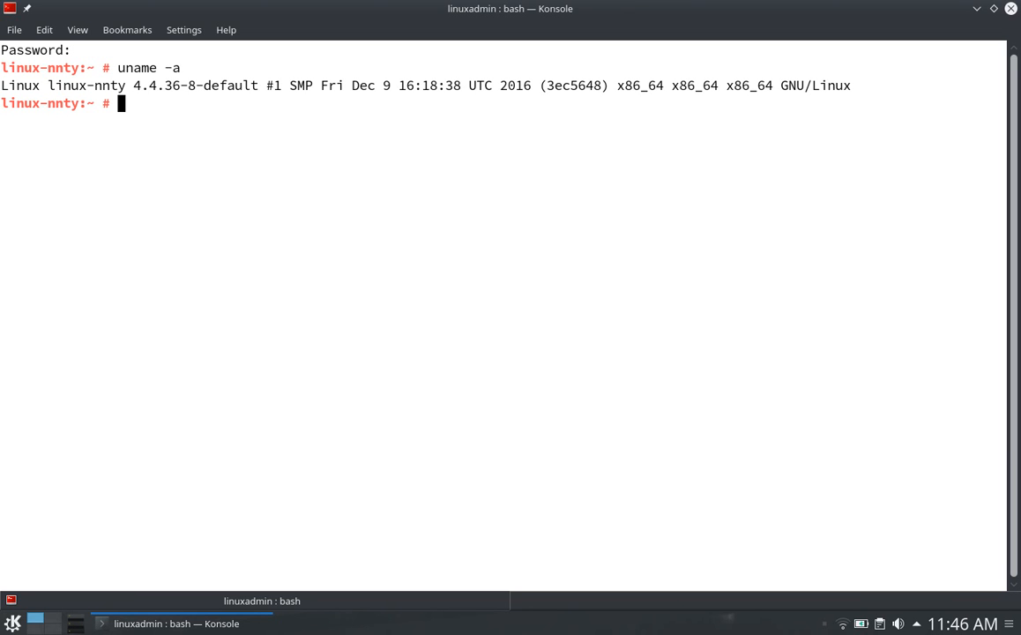
mouse_move(327, 39)
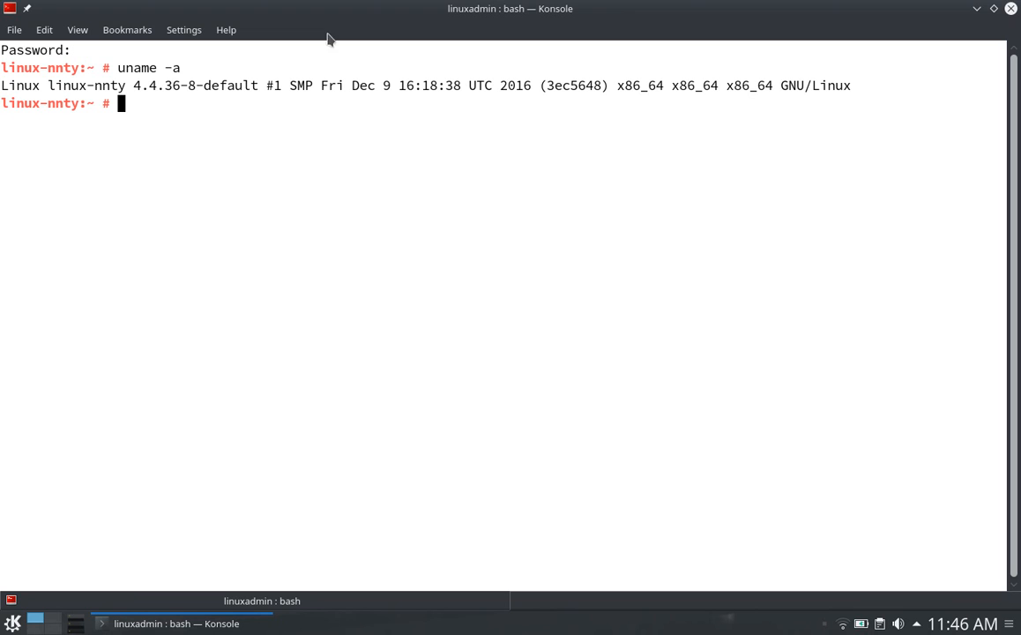
mouse_move(156, 132)
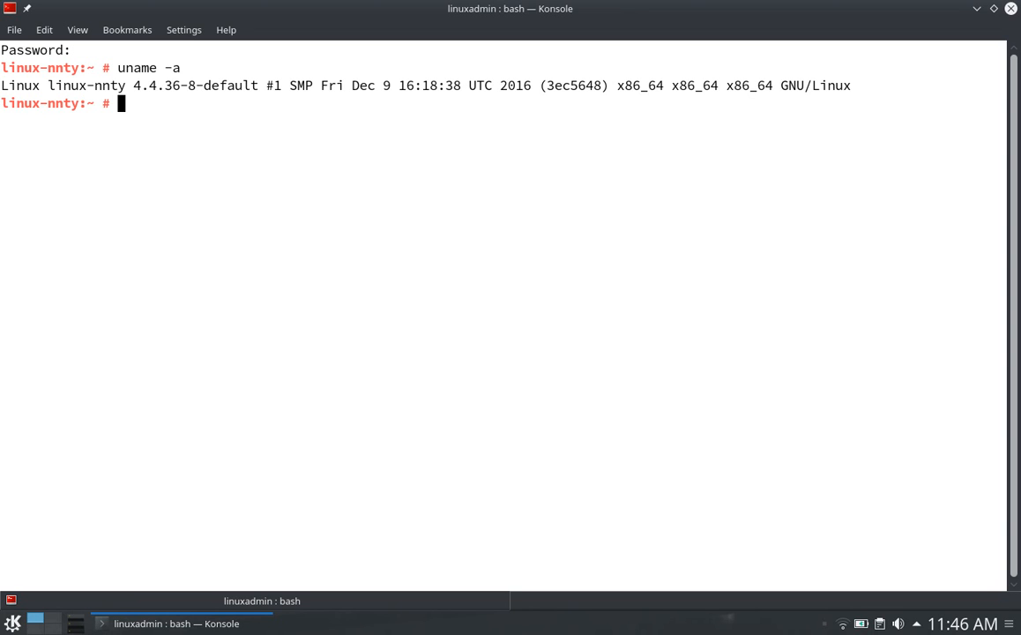
type("e")
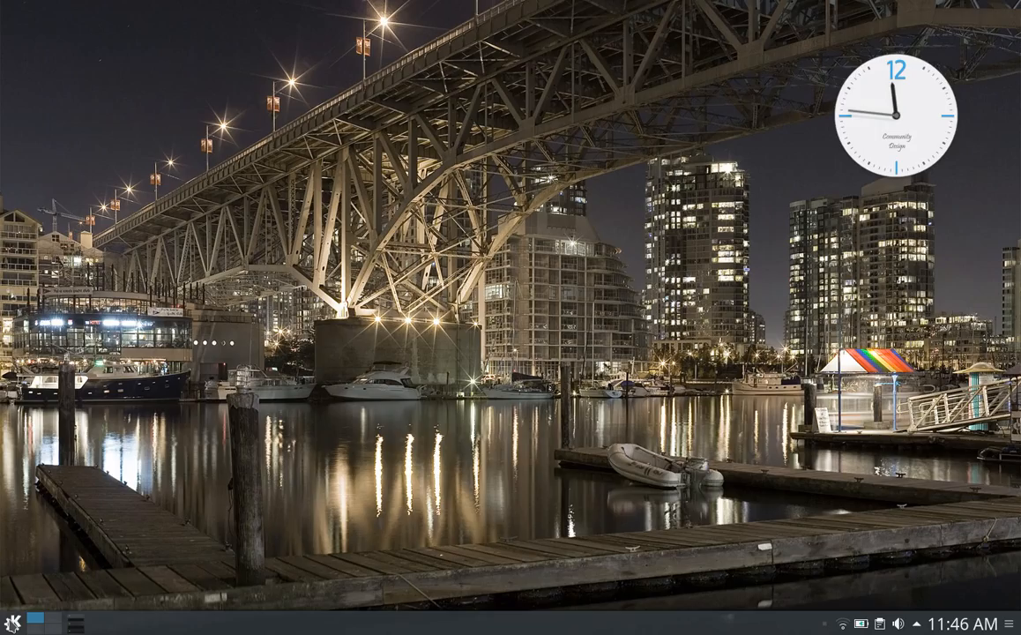
Step: Launch YaST from the application launcher to get the /sbin/yast2 root password prompt
left_click(13, 617)
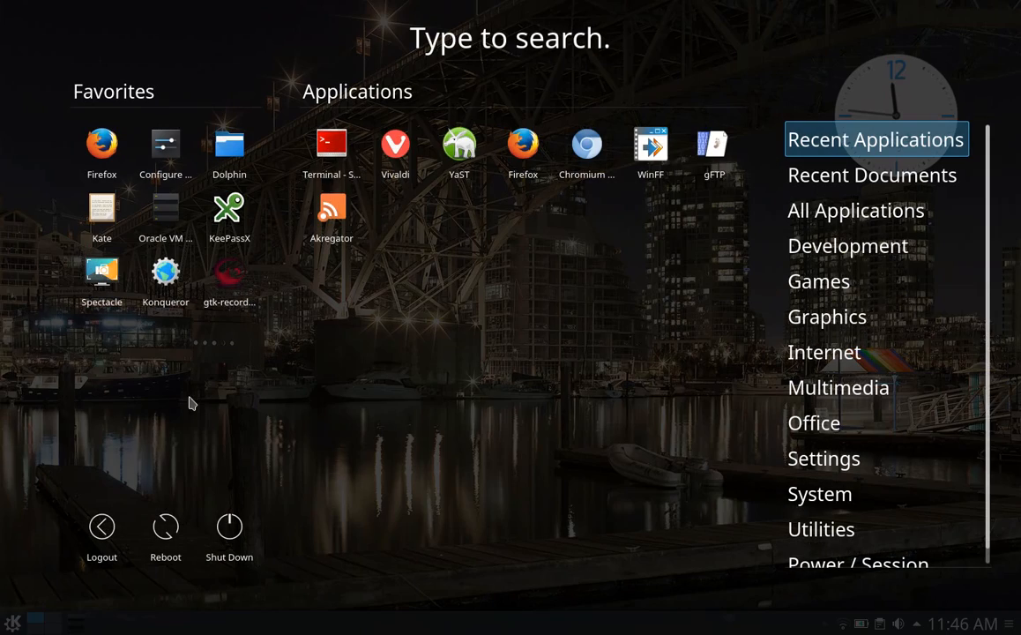
mouse_move(458, 150)
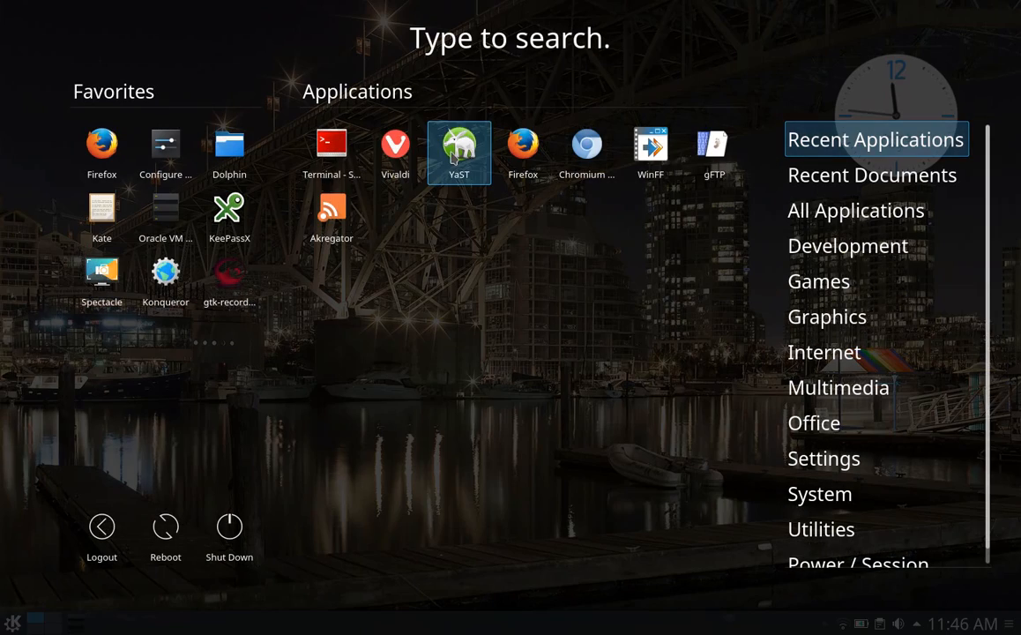
left_click(458, 145)
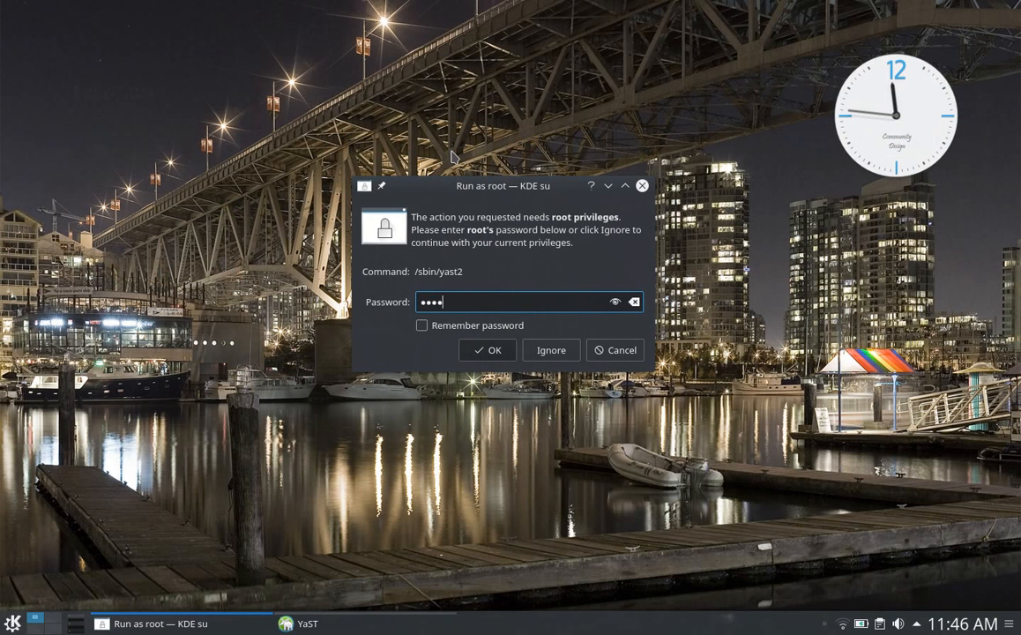
Step: Confirm the root password so YaST Control Center opens with its module categories
left_click(487, 350)
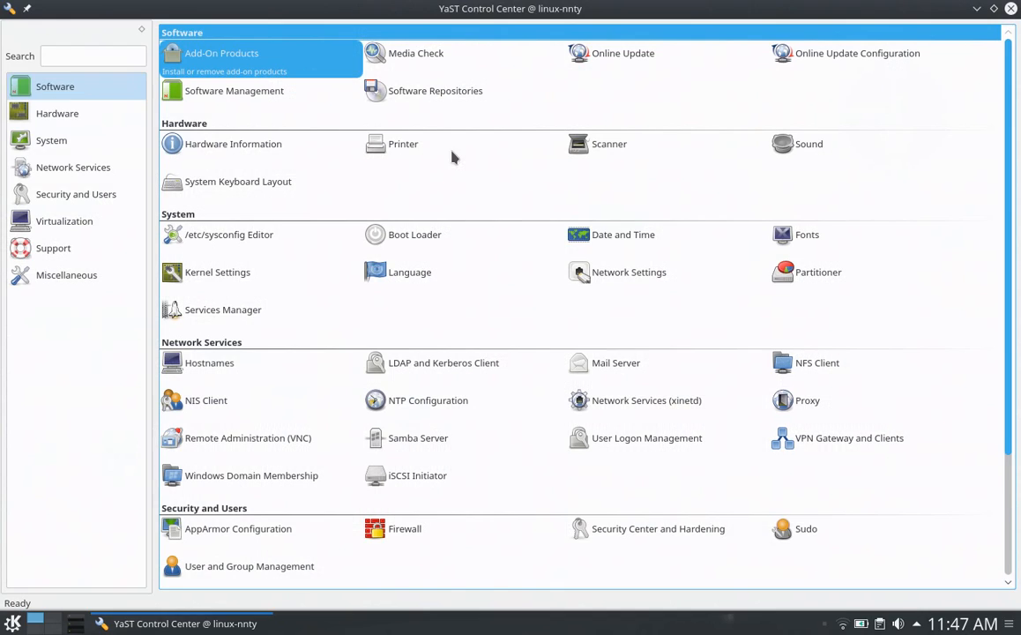
mouse_move(507, 186)
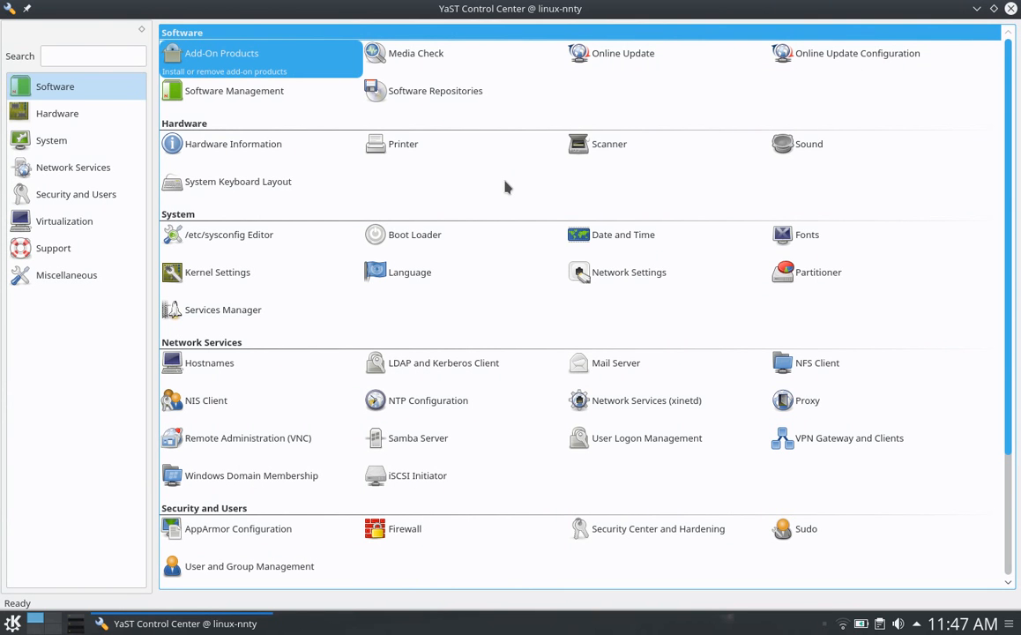
mouse_move(623, 53)
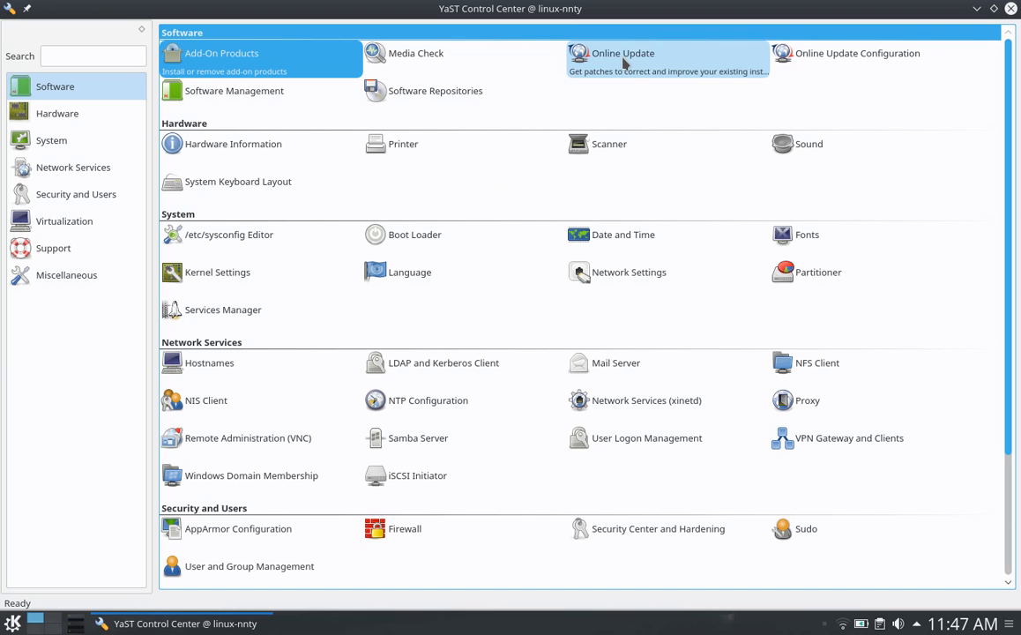
mouse_move(383, 119)
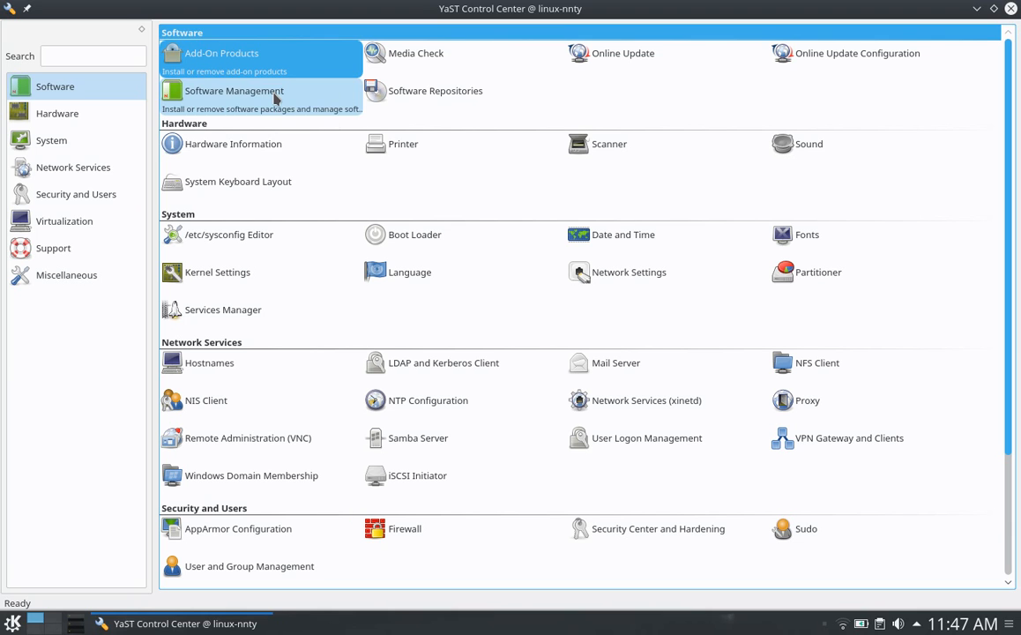
mouse_move(268, 400)
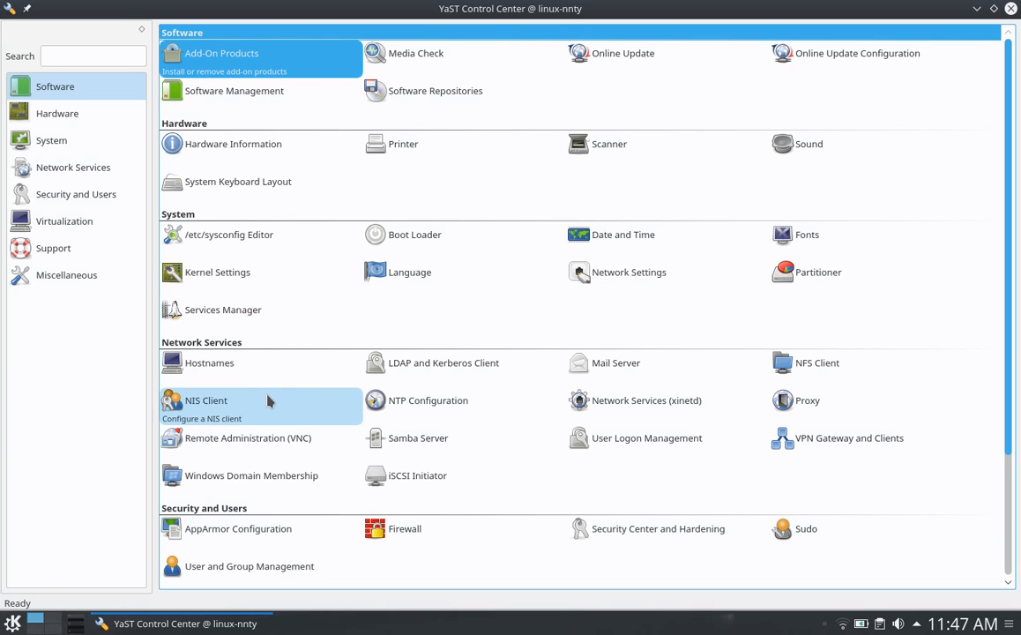
mouse_move(278, 485)
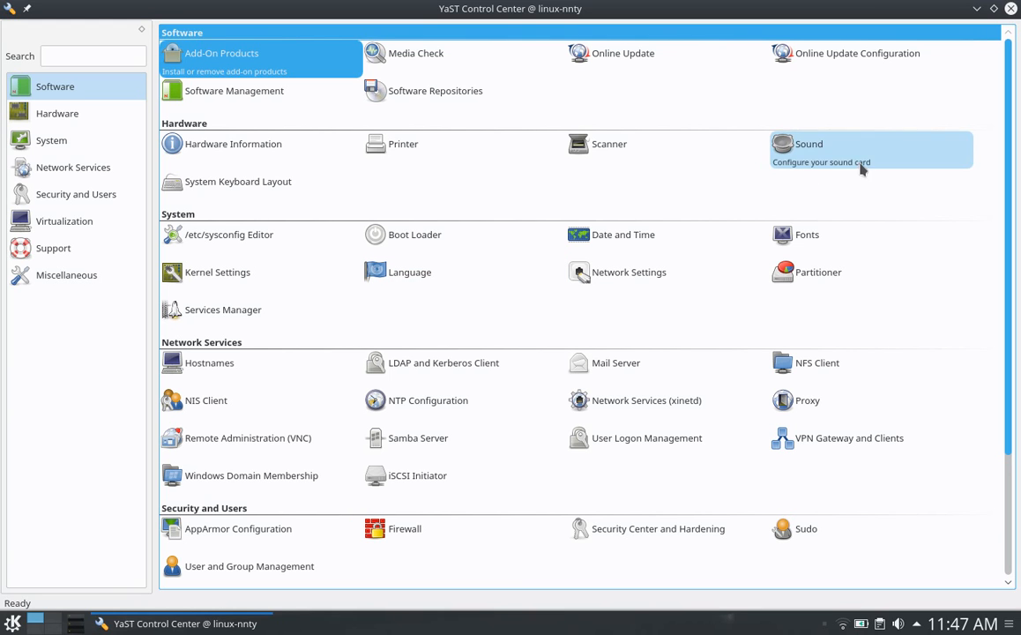
mouse_move(976, 112)
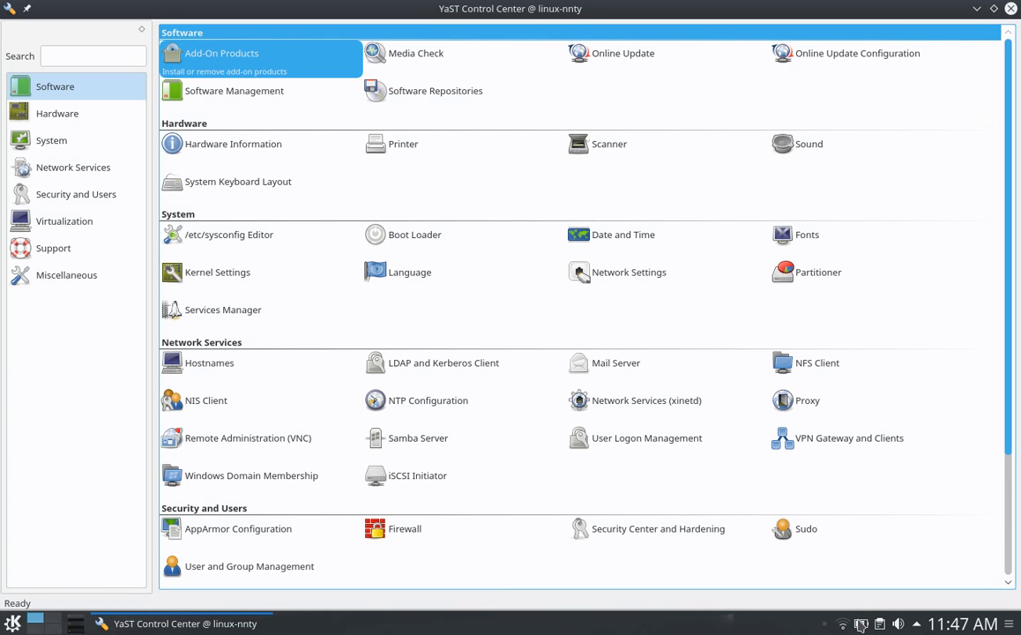
mouse_move(889, 614)
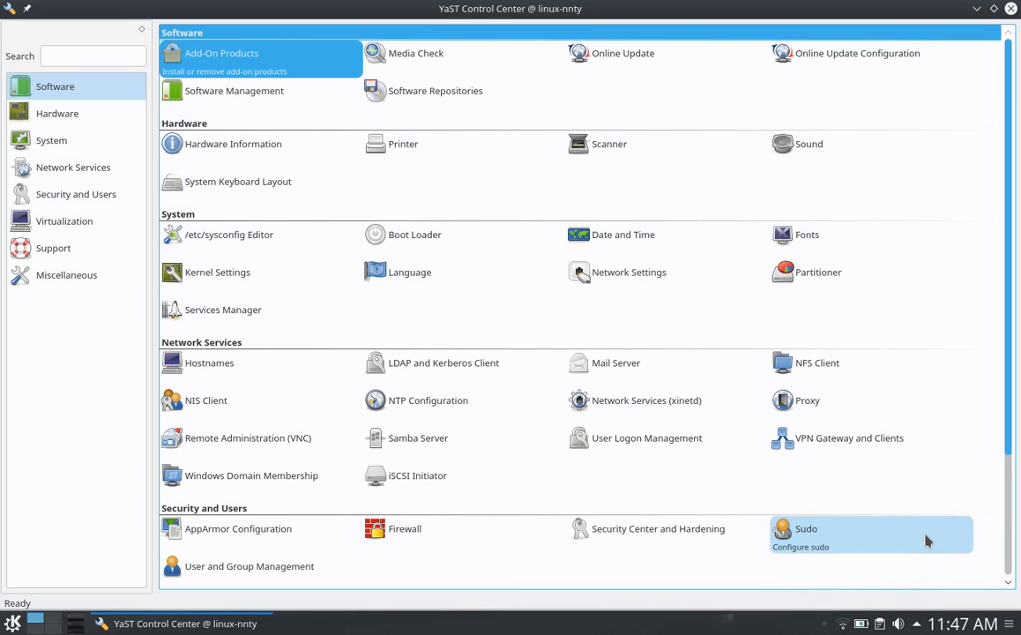
mouse_move(958, 454)
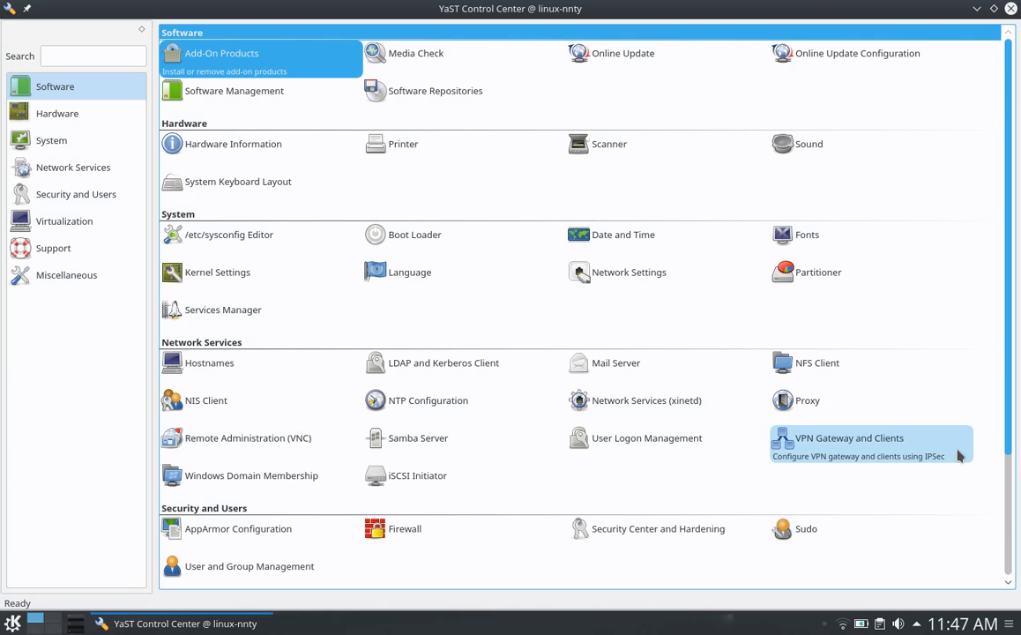
mouse_move(985, 270)
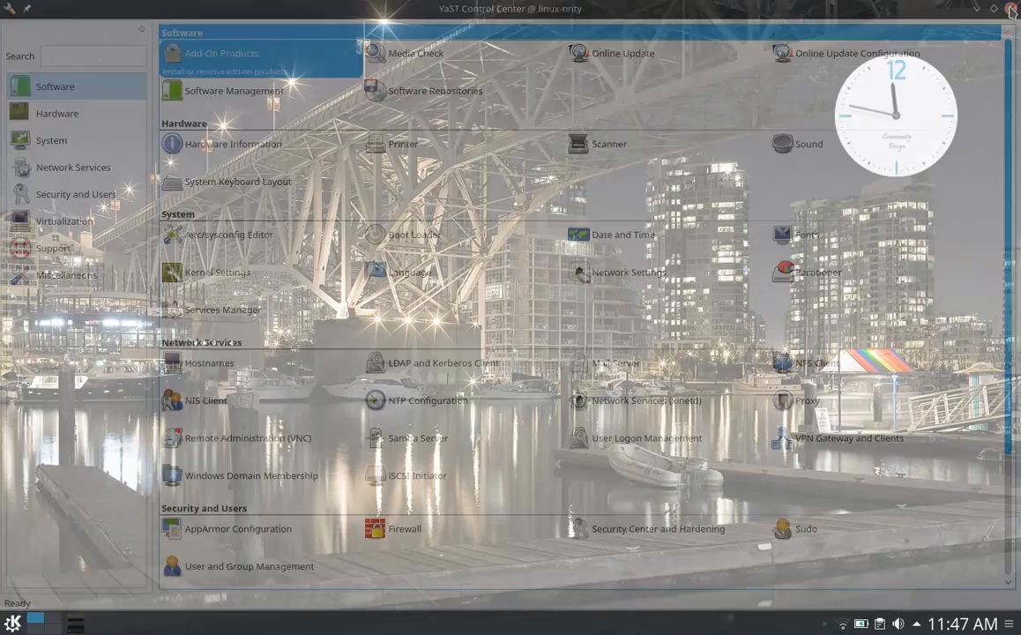
Step: Close YaST Control Center and reopen the application launcher
left_click(1012, 9)
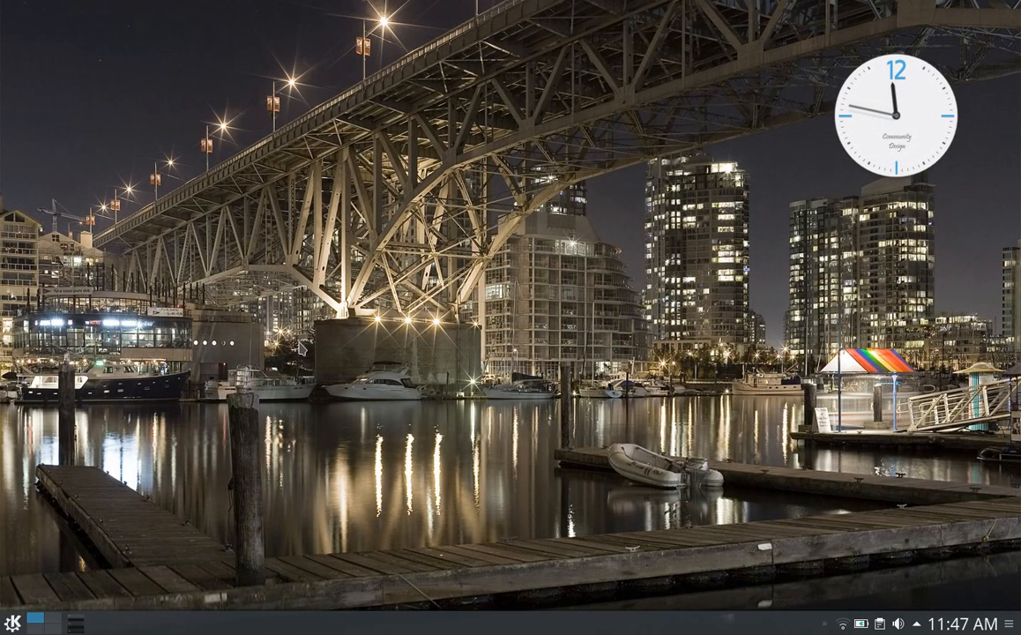
mouse_move(300, 348)
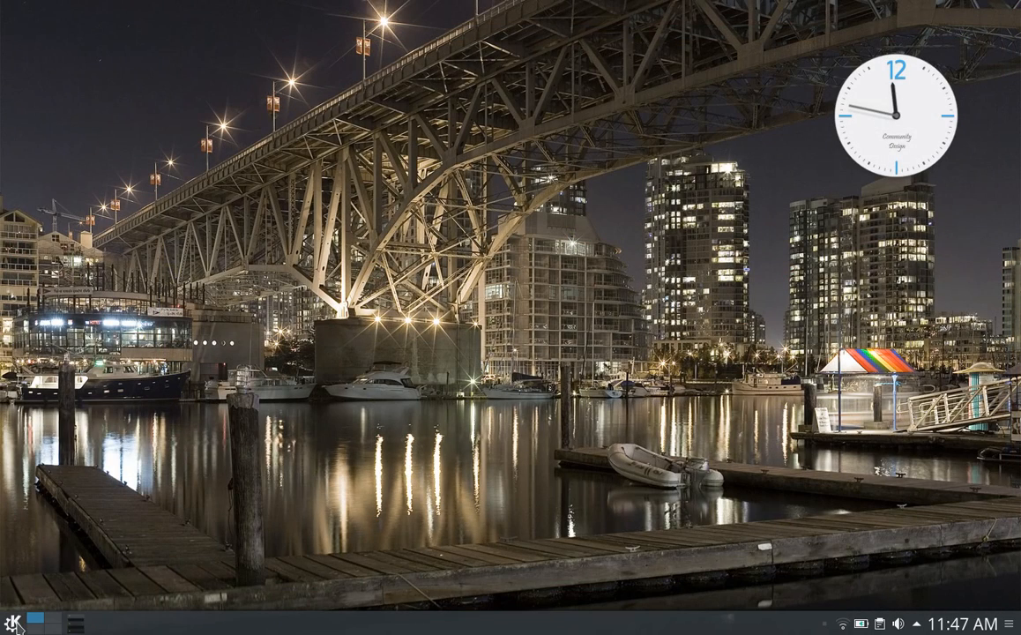
left_click(11, 621)
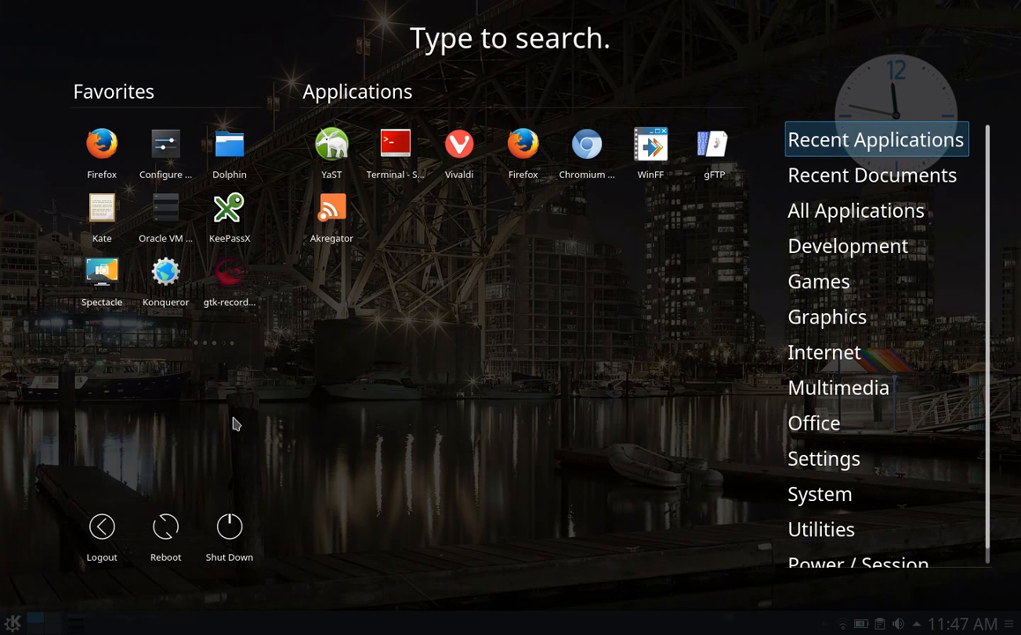
mouse_move(134, 399)
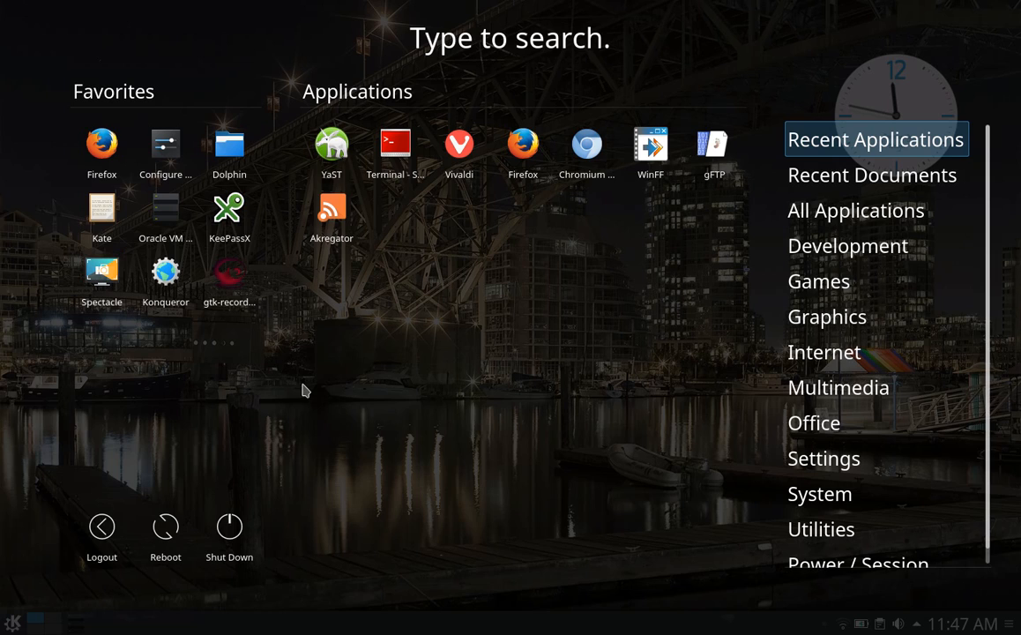
mouse_move(417, 363)
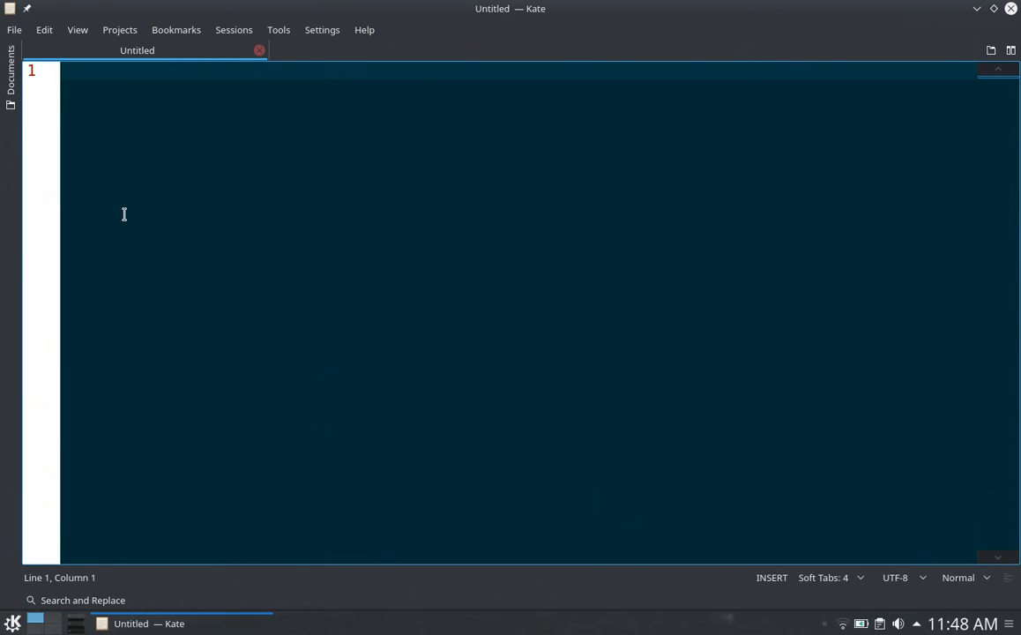
mouse_move(280, 274)
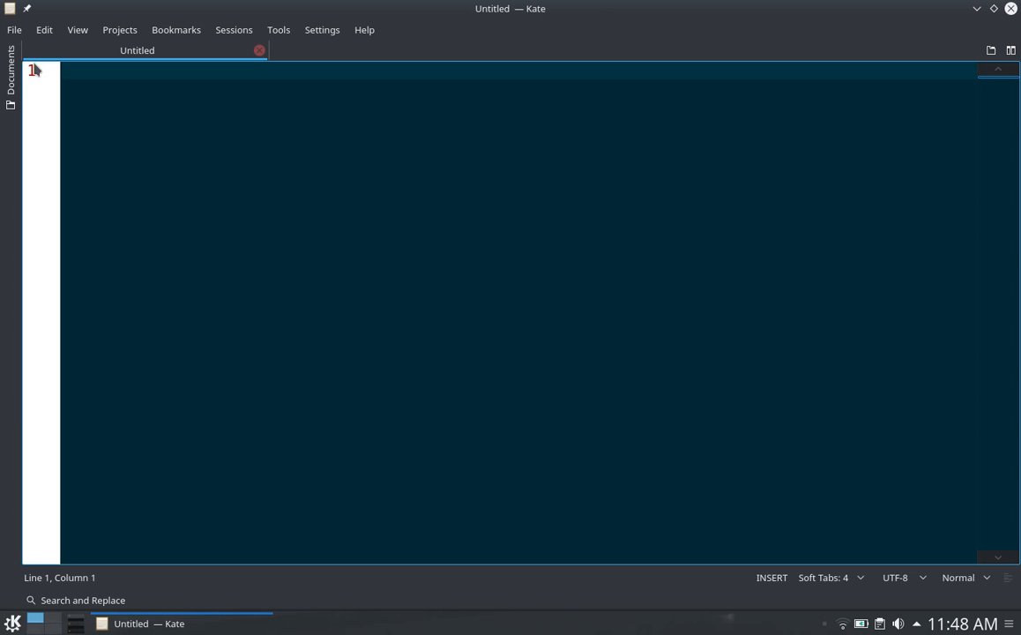
Step: Open chatClient.py from the Downloads folder via File > Open
left_click(14, 29)
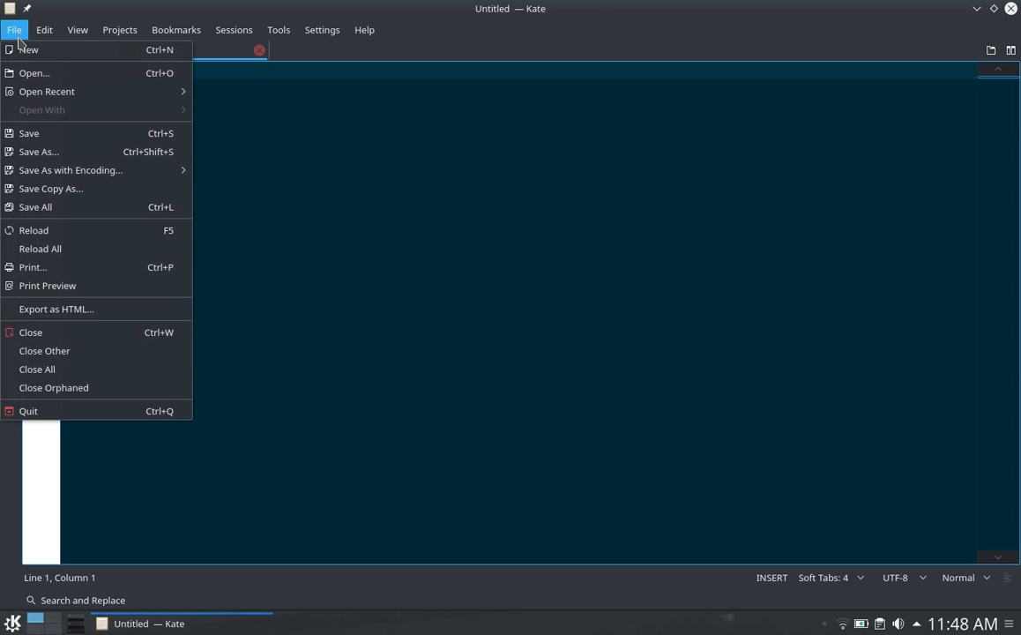
left_click(33, 73)
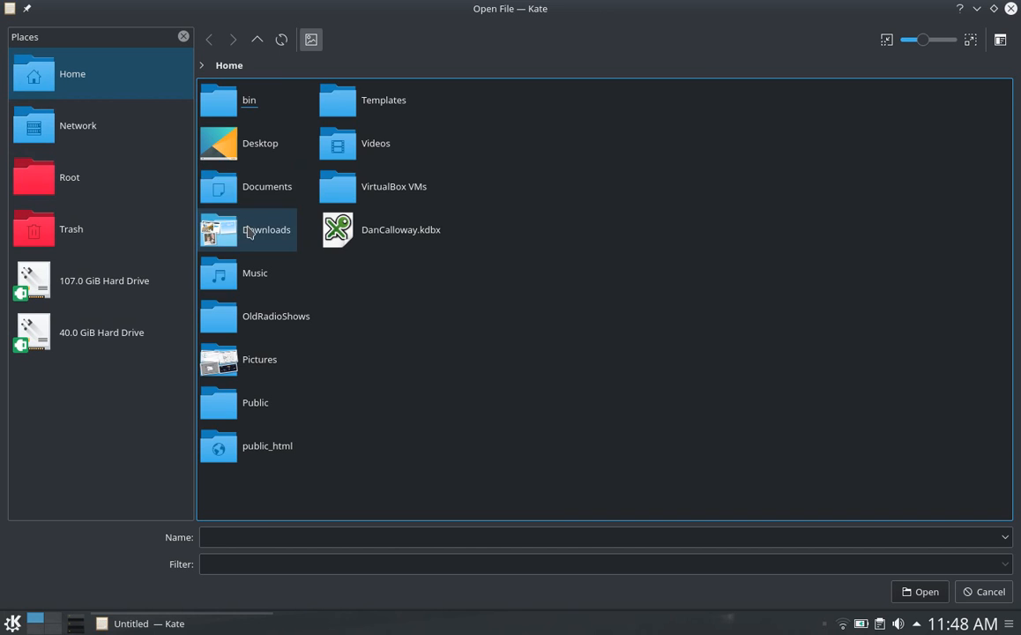
double_click(265, 230)
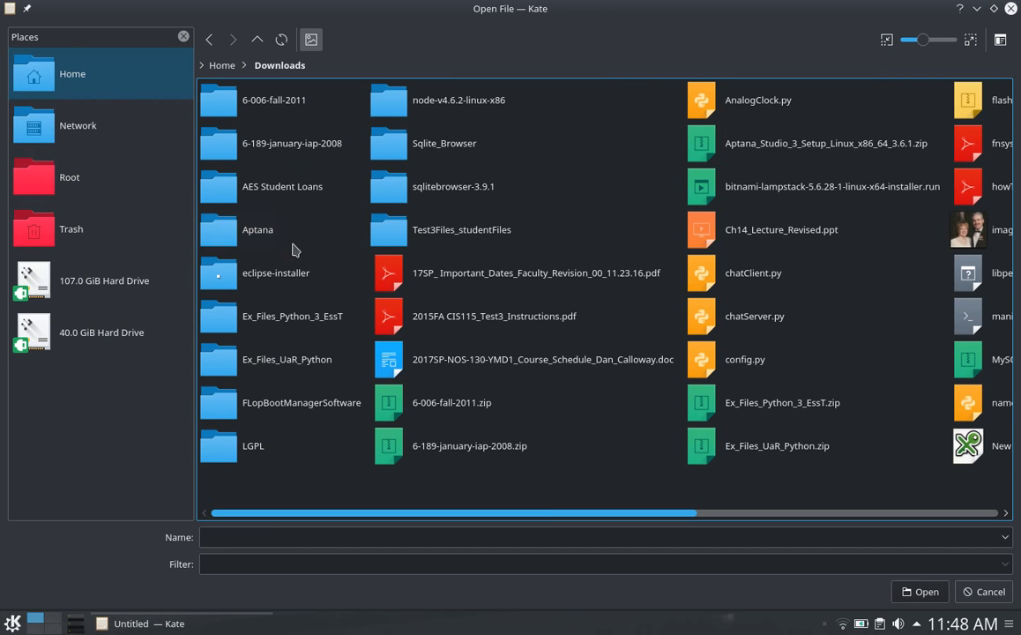
mouse_move(608, 524)
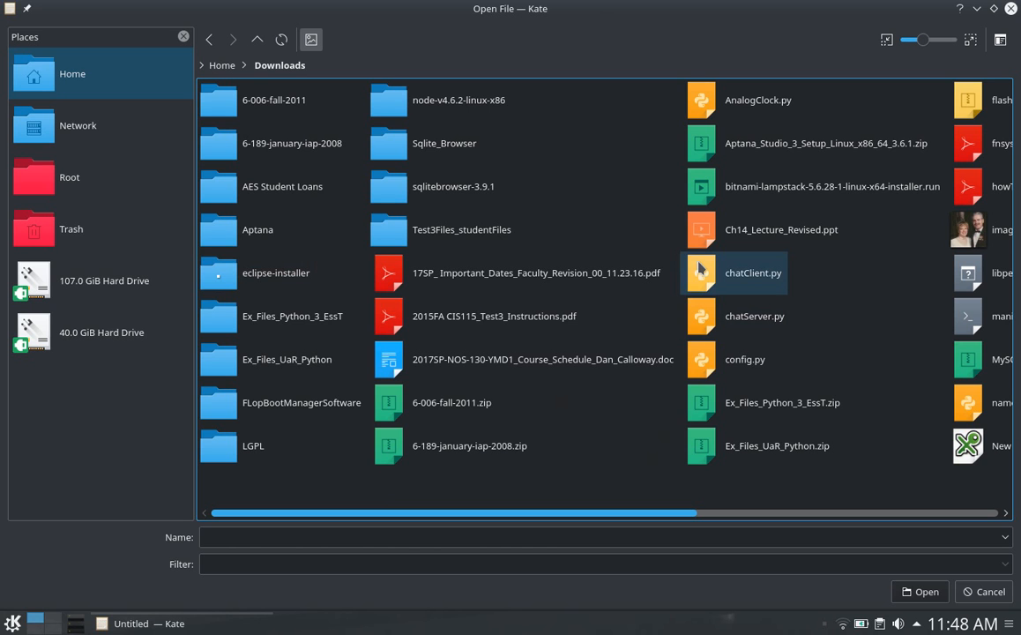
double_click(752, 273)
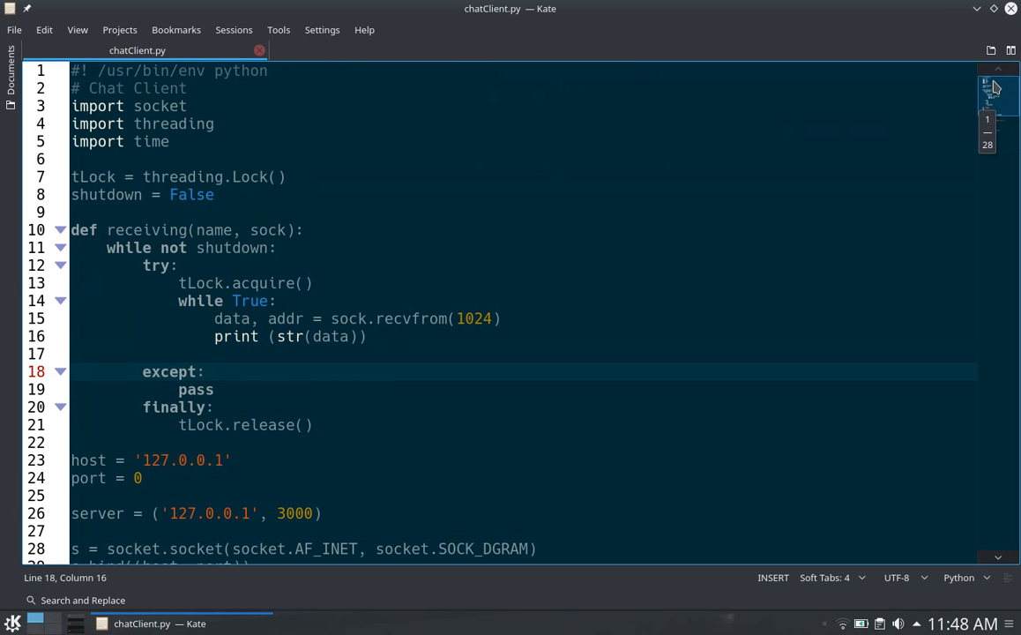
Step: Scroll down through the chatClient.py socket and threading code
scroll("down", 3)
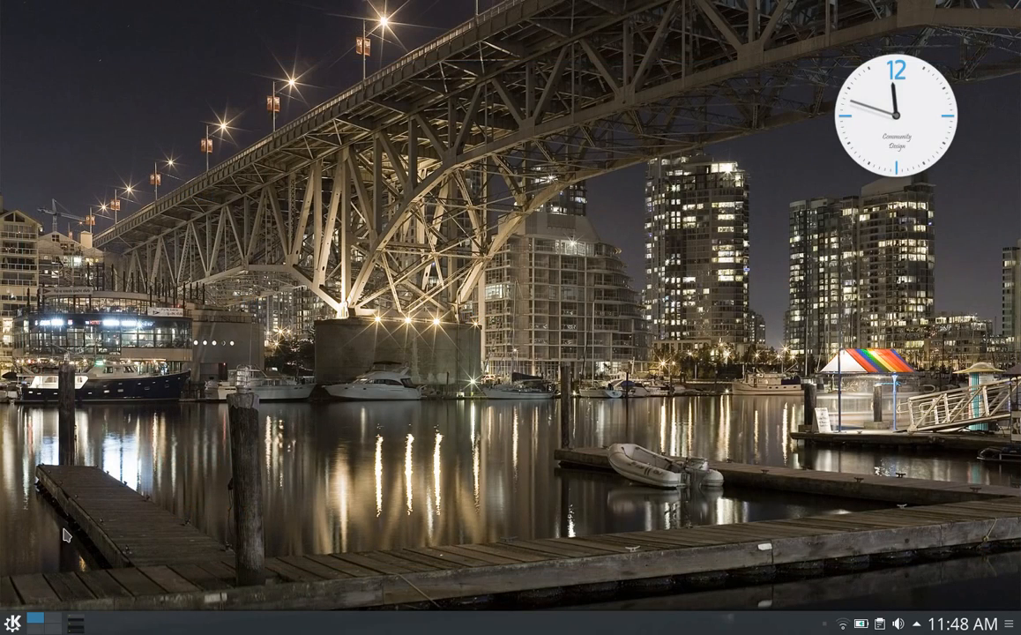
mouse_move(10, 626)
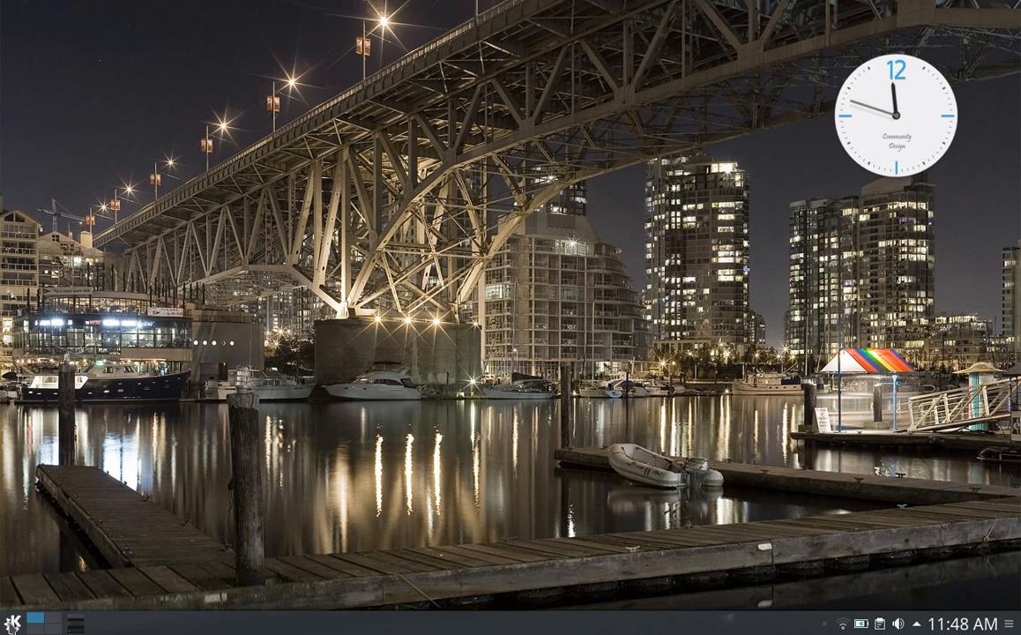
Step: Launch Vivaldi from the Applications list in the launcher
left_click(12, 621)
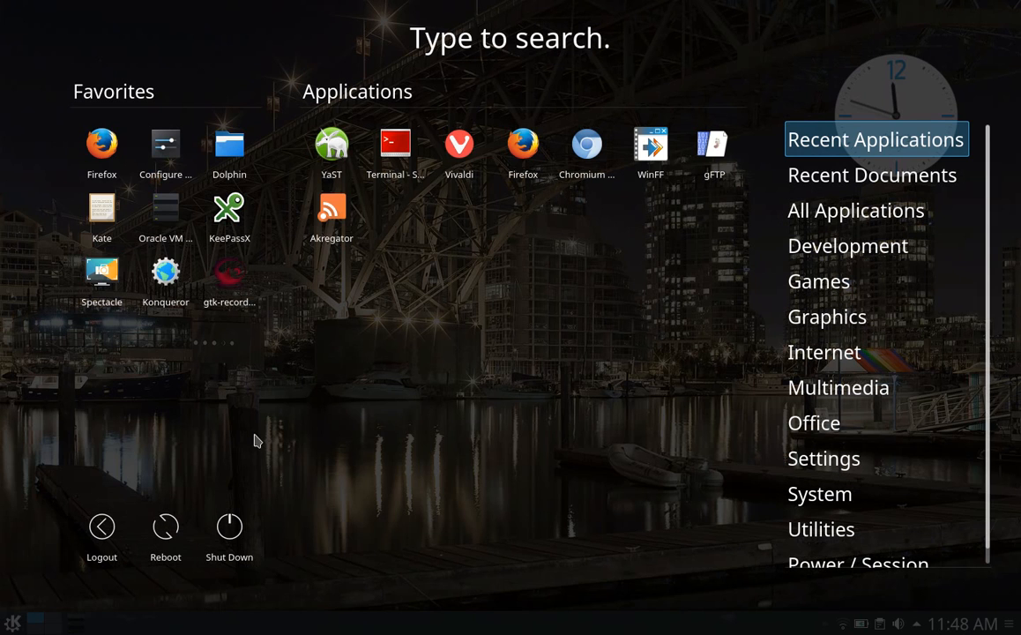
mouse_move(458, 149)
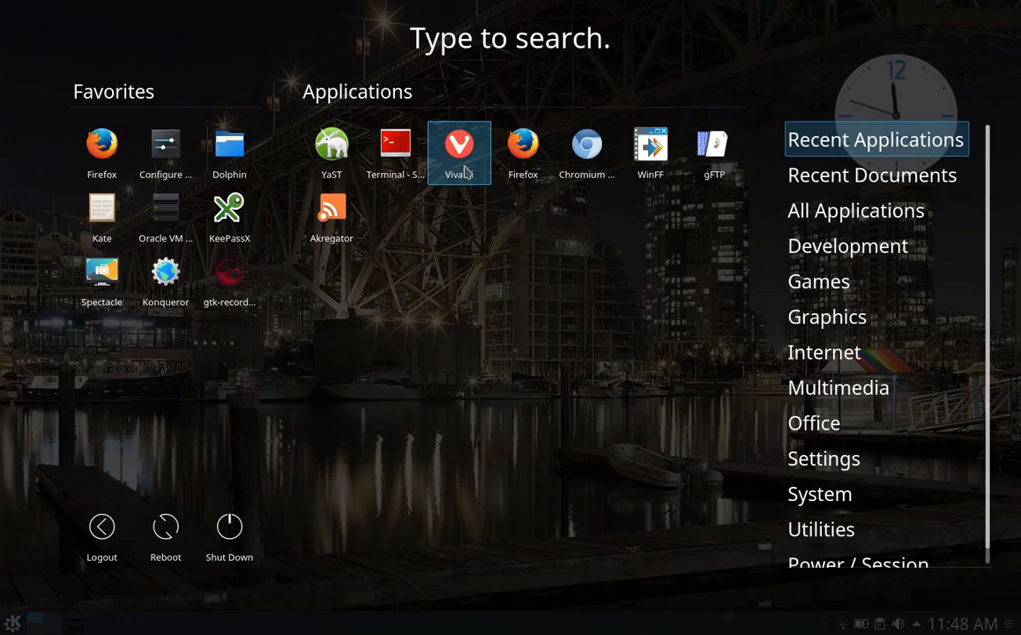
left_click(459, 152)
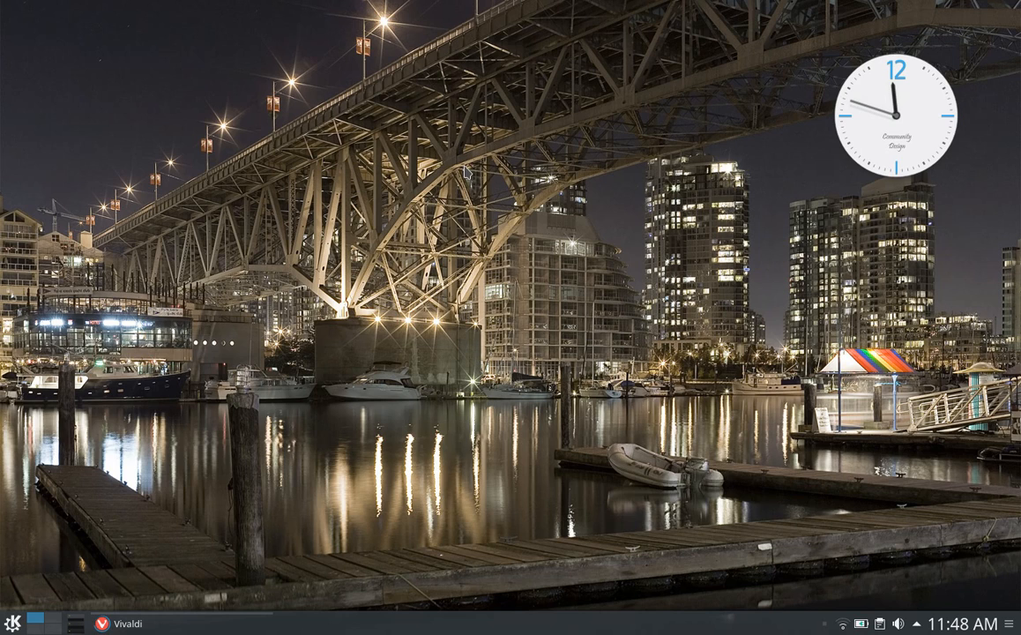
Step: Uncheck Check on Startup in Vivaldi's Default Browser prompt and dismiss it
left_click(123, 624)
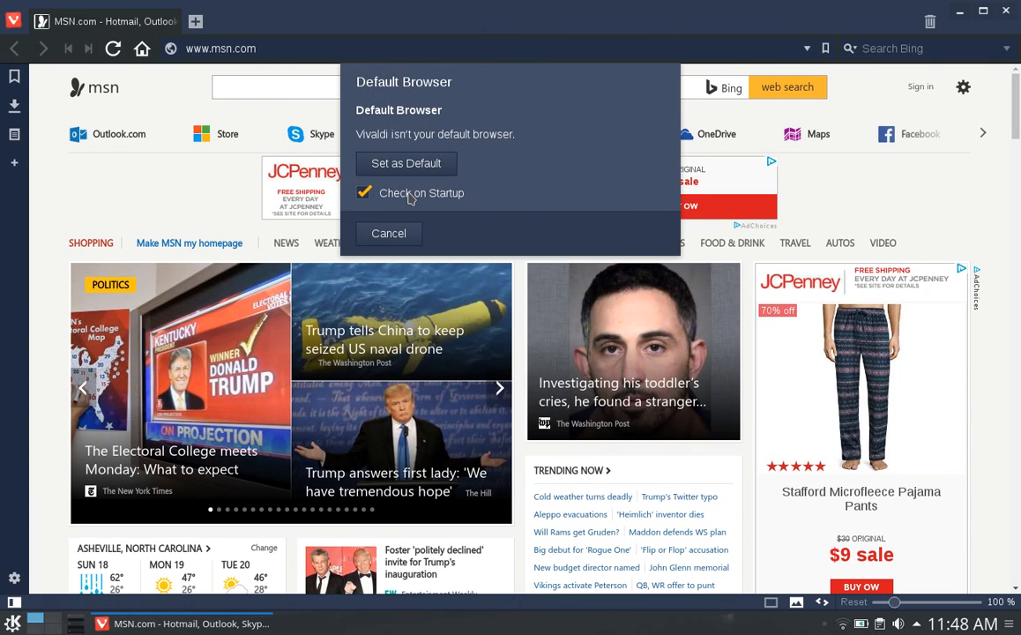
left_click(364, 193)
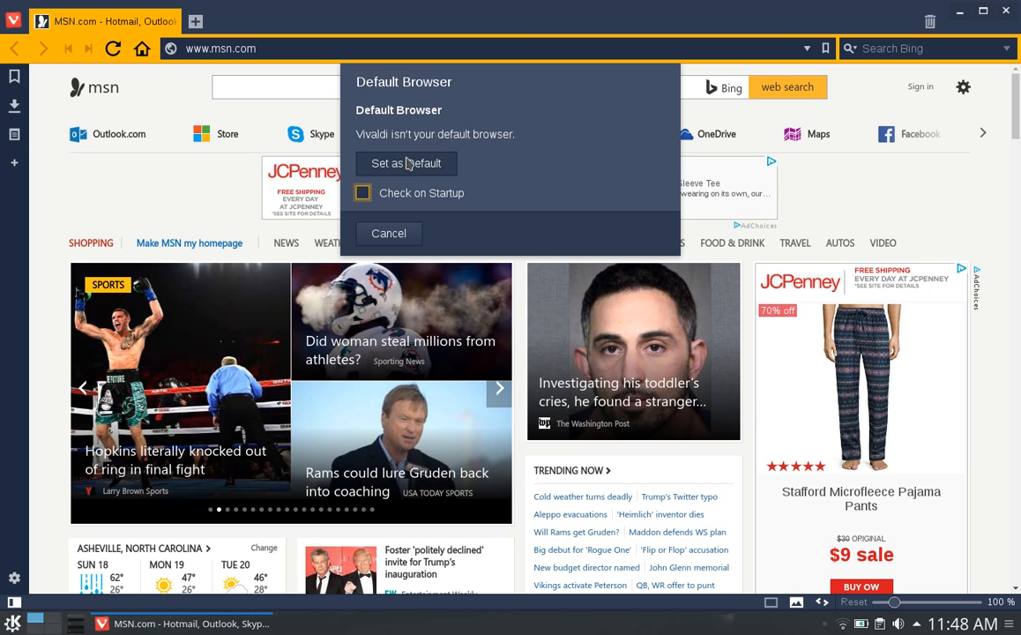
left_click(388, 233)
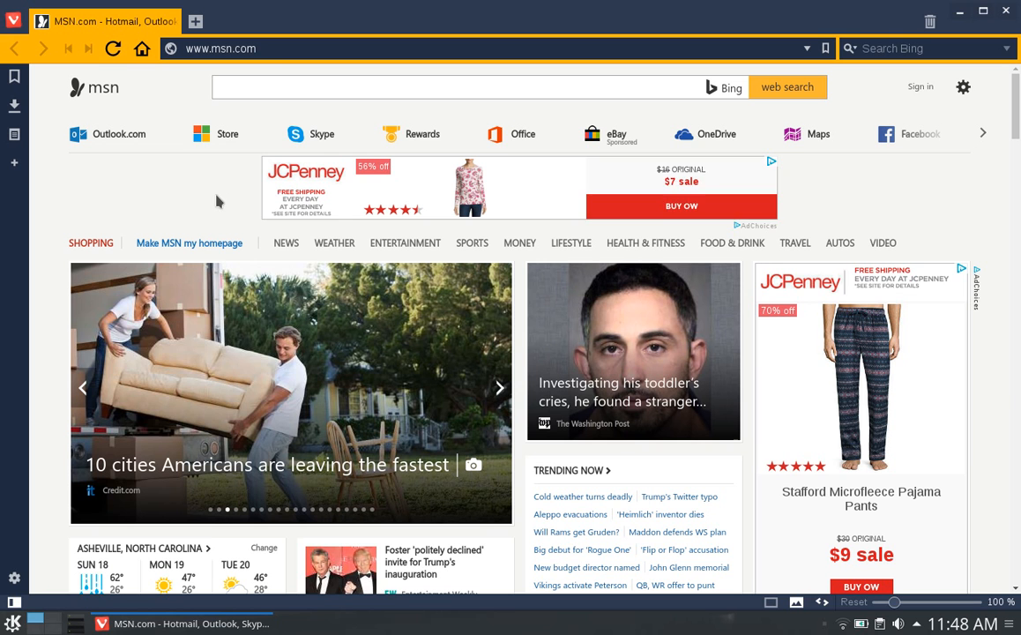
mouse_move(228, 134)
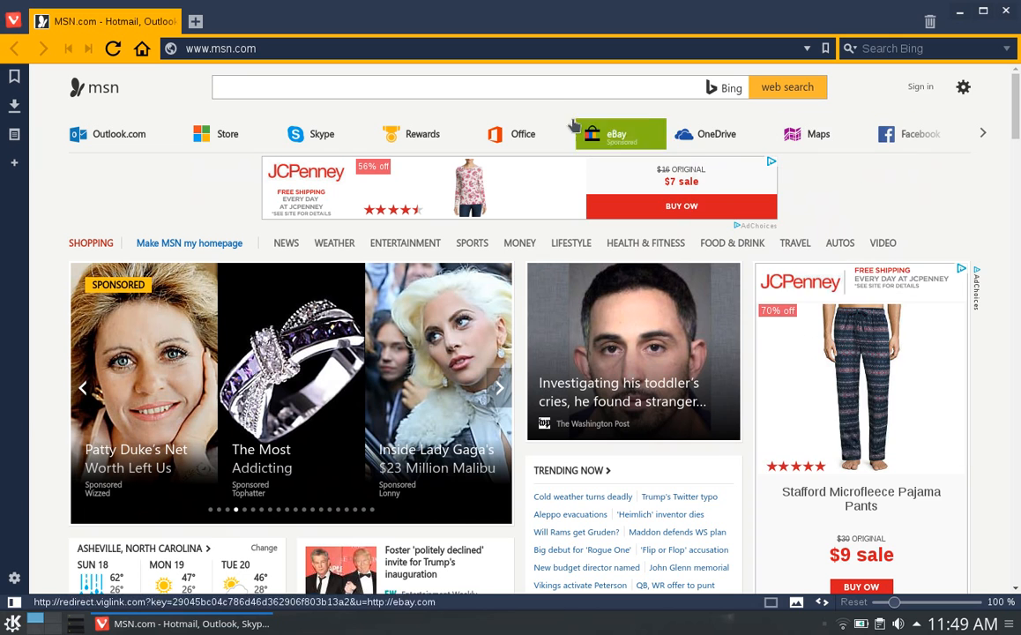
mouse_move(483, 105)
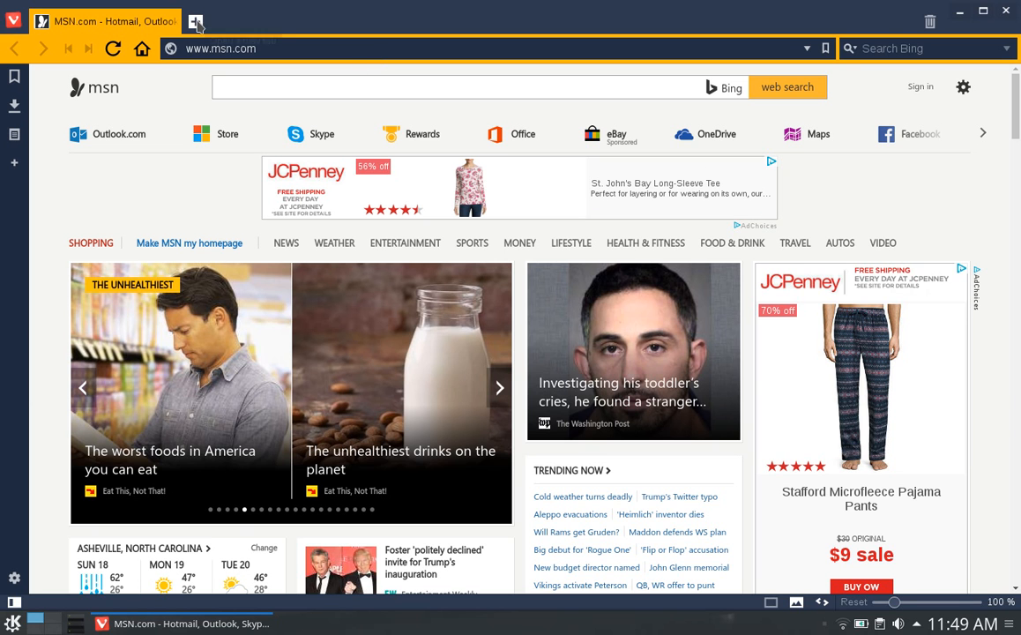
Step: Open a new tab and load The New York Times from Speed Dial
left_click(195, 22)
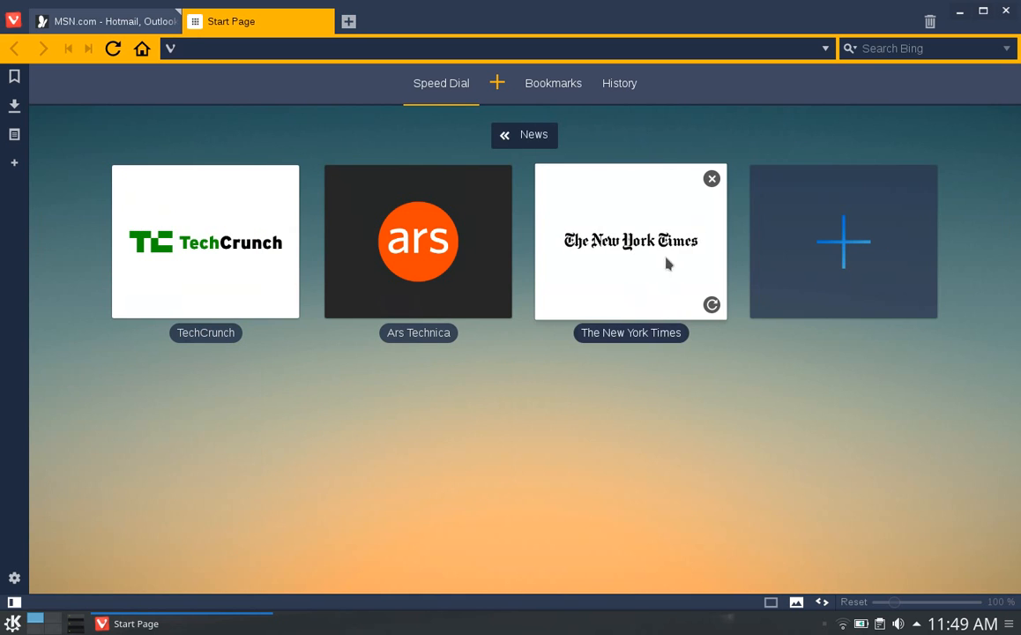
left_click(631, 241)
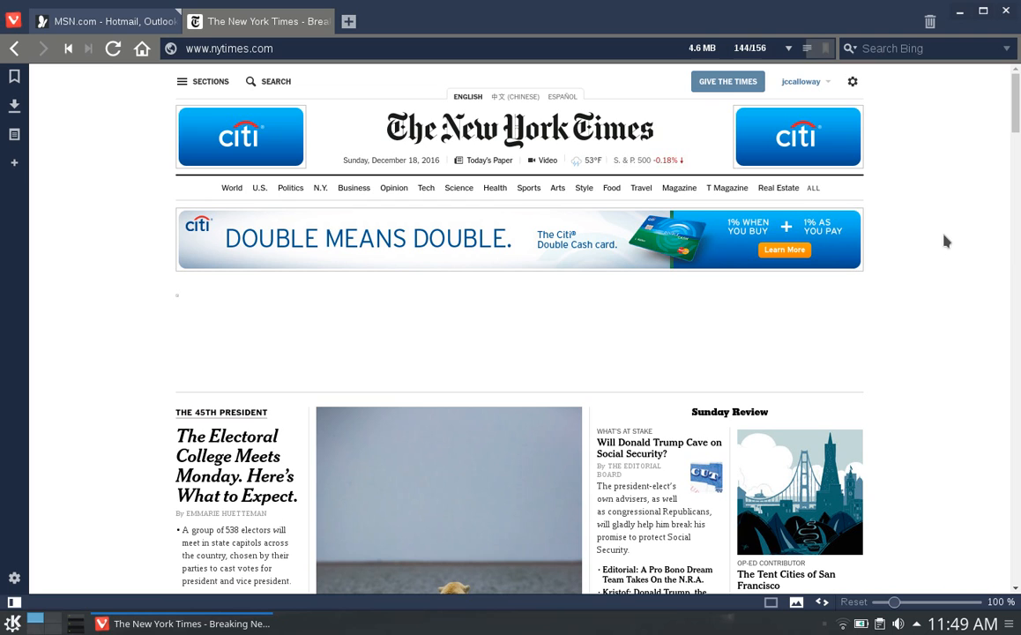
mouse_move(783, 219)
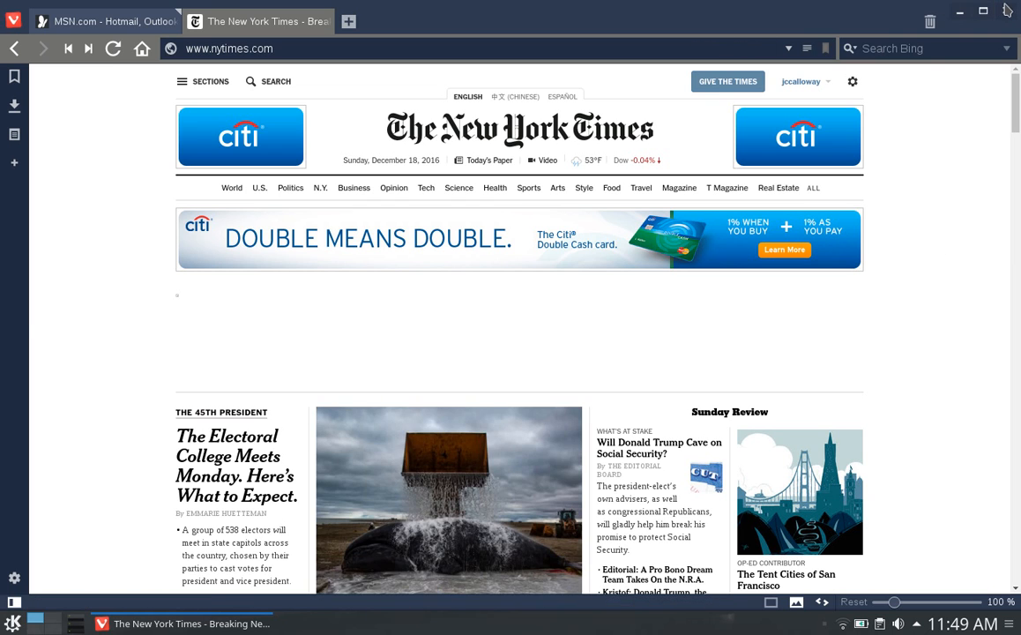
Step: Close Vivaldi and bring up the full-screen application launcher again
left_click(958, 10)
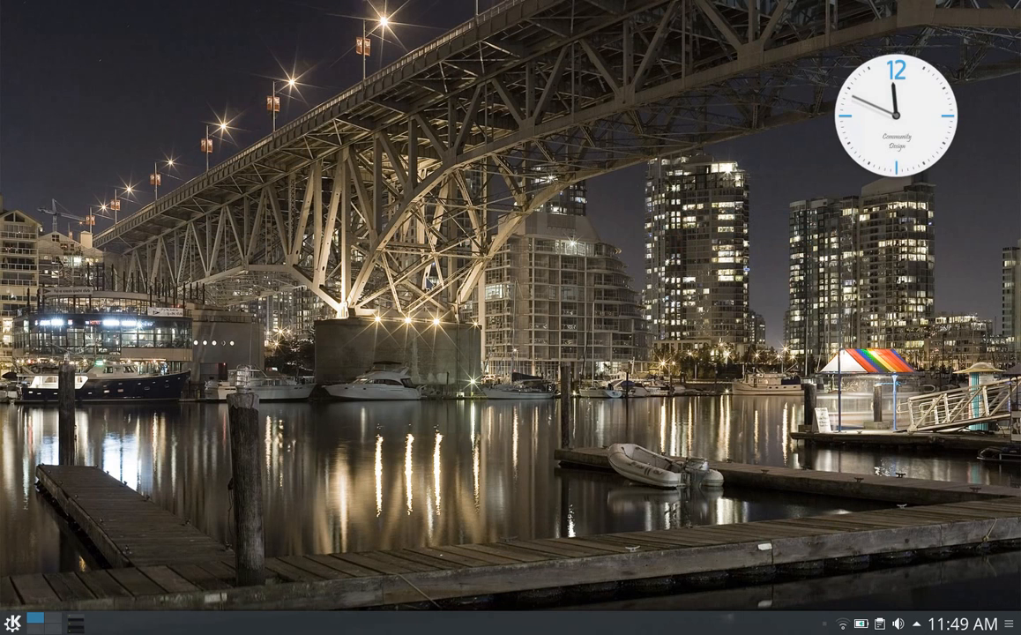
mouse_move(104, 575)
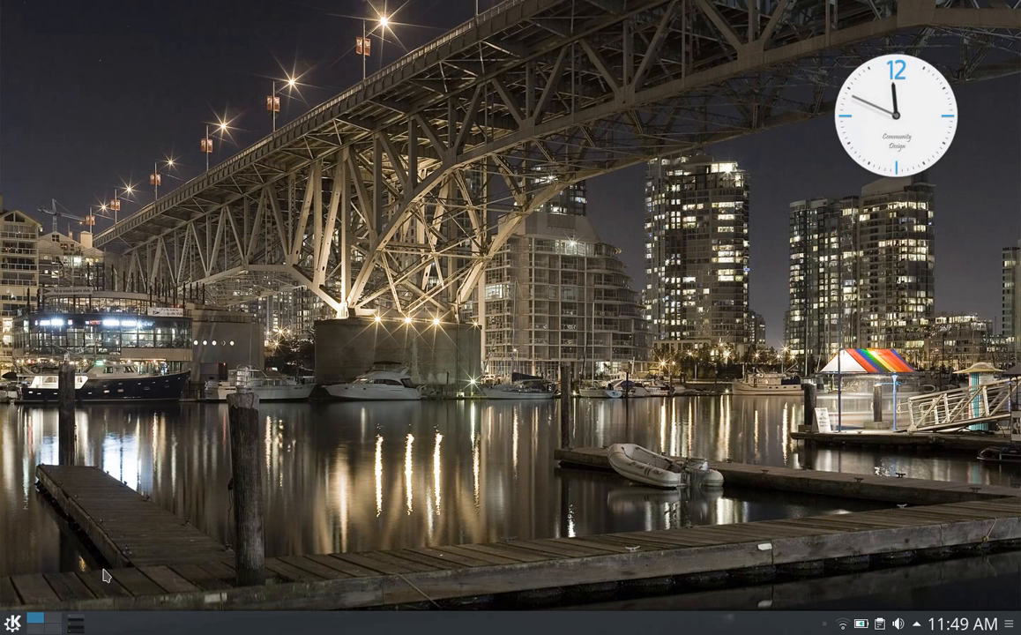
left_click(14, 621)
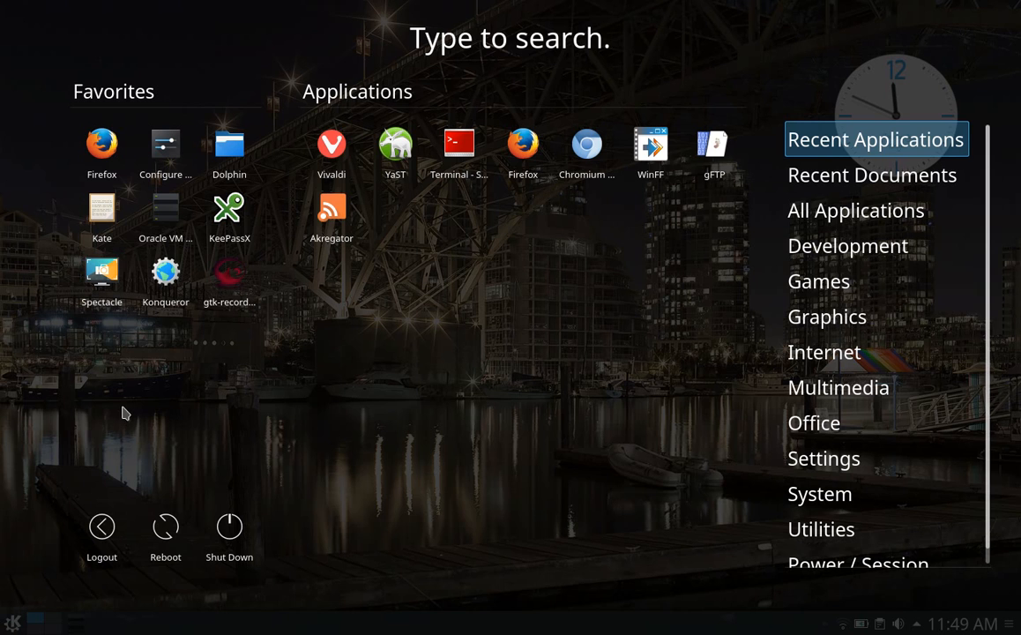
mouse_move(101, 152)
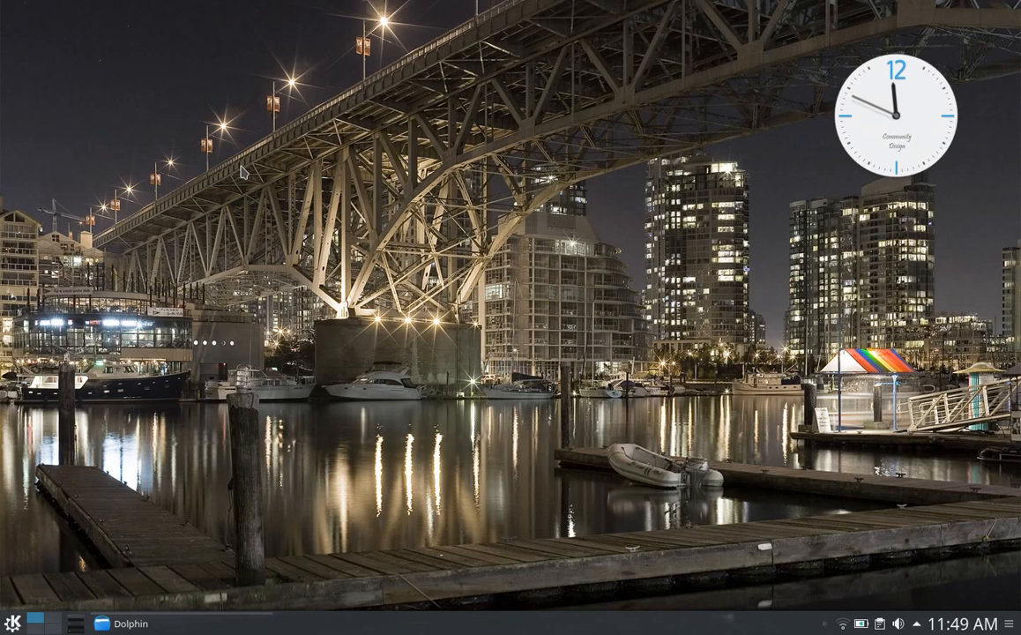
Step: Start Dolphin on the Home folder and open the Public and Pictures folders
left_click(130, 623)
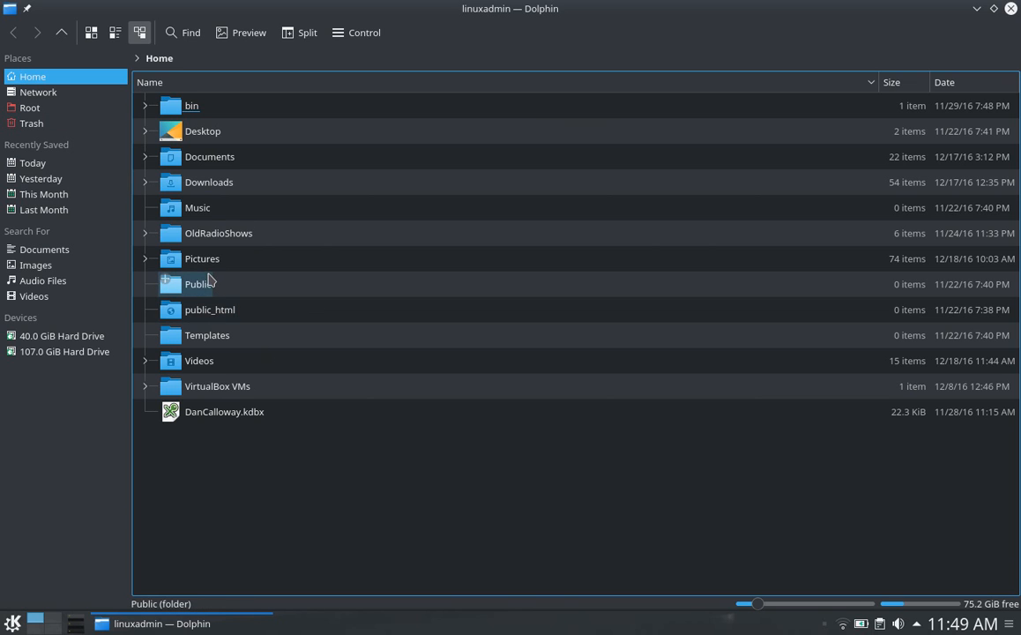
double_click(199, 283)
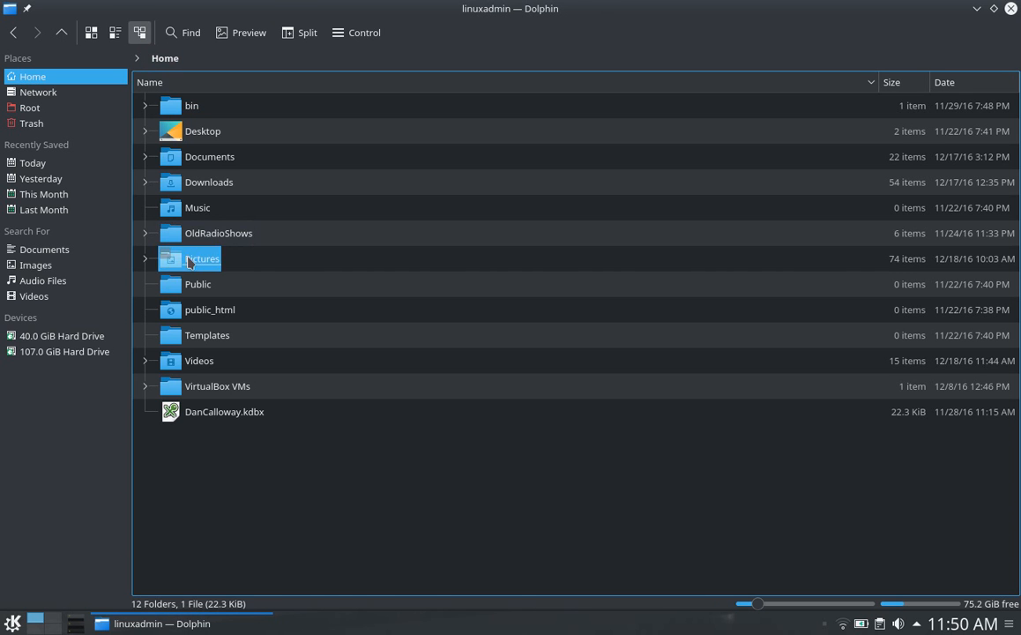
double_click(202, 258)
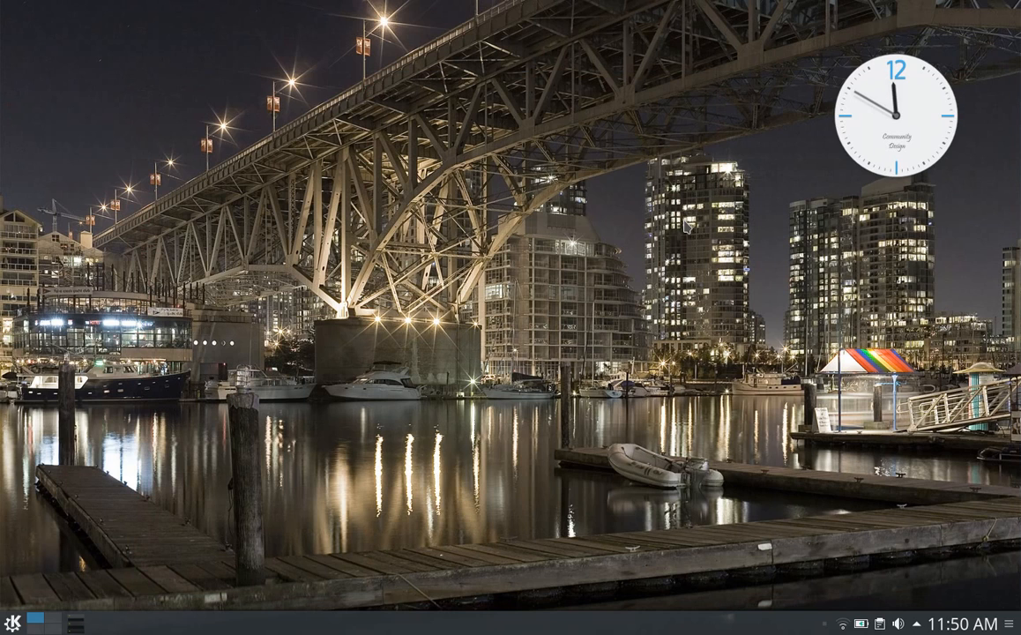
mouse_move(41, 536)
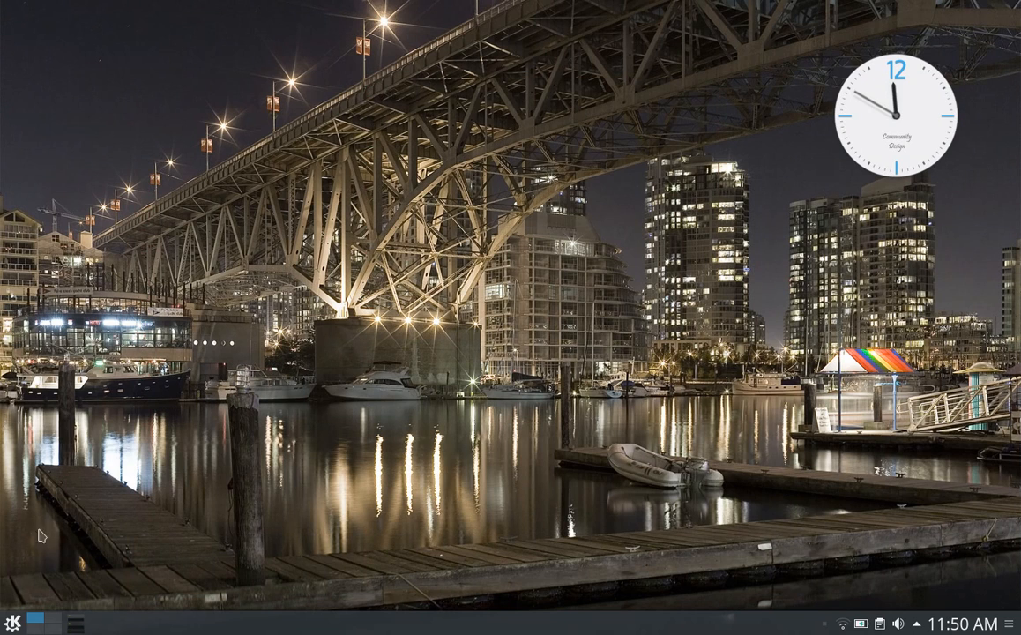
Step: Launch Konqueror from the launcher favorites, showing its 'Be free.' start page
left_click(11, 622)
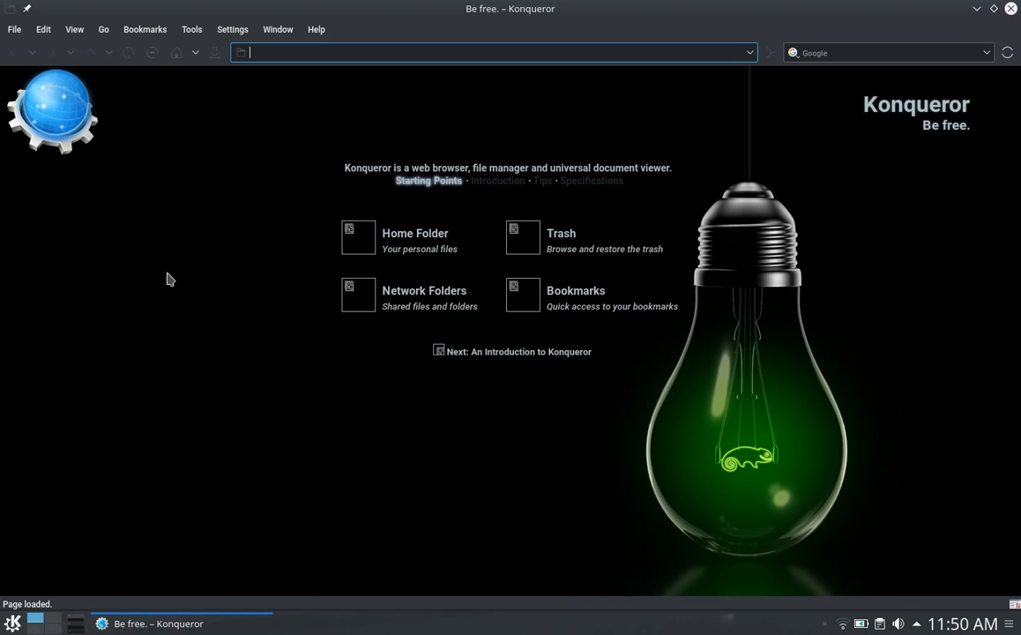
mouse_move(399, 284)
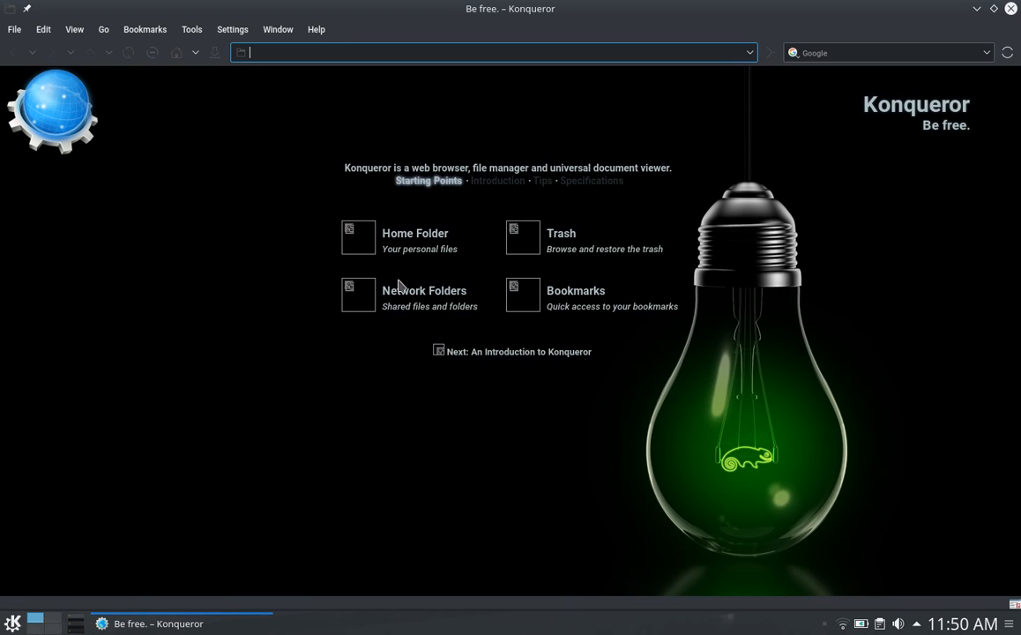
mouse_move(481, 300)
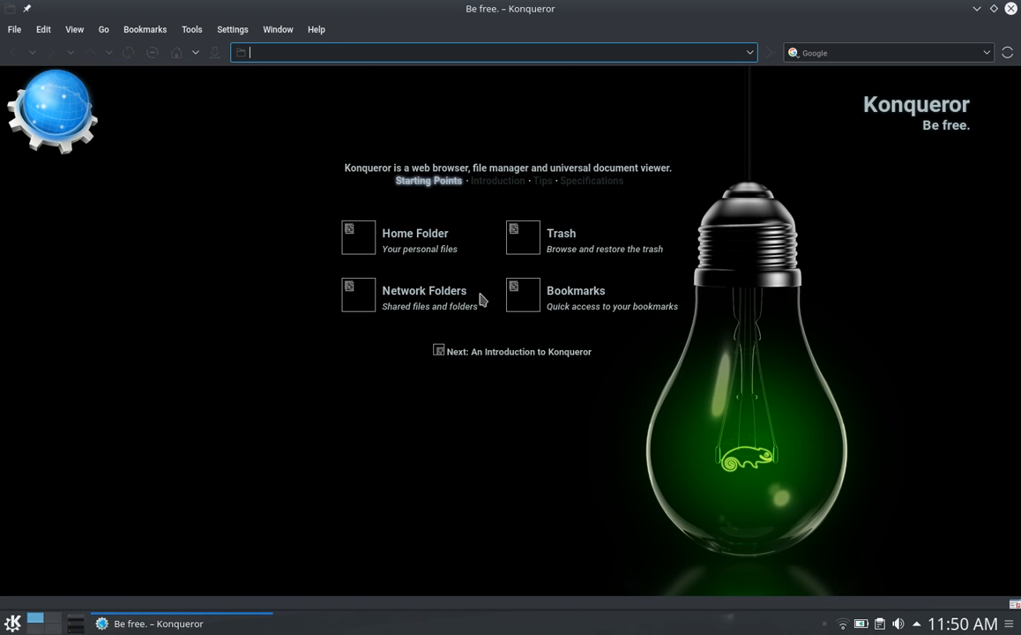
Step: Open Home Folder, then the Pictures folder listing 2 folders and 72 files
left_click(358, 236)
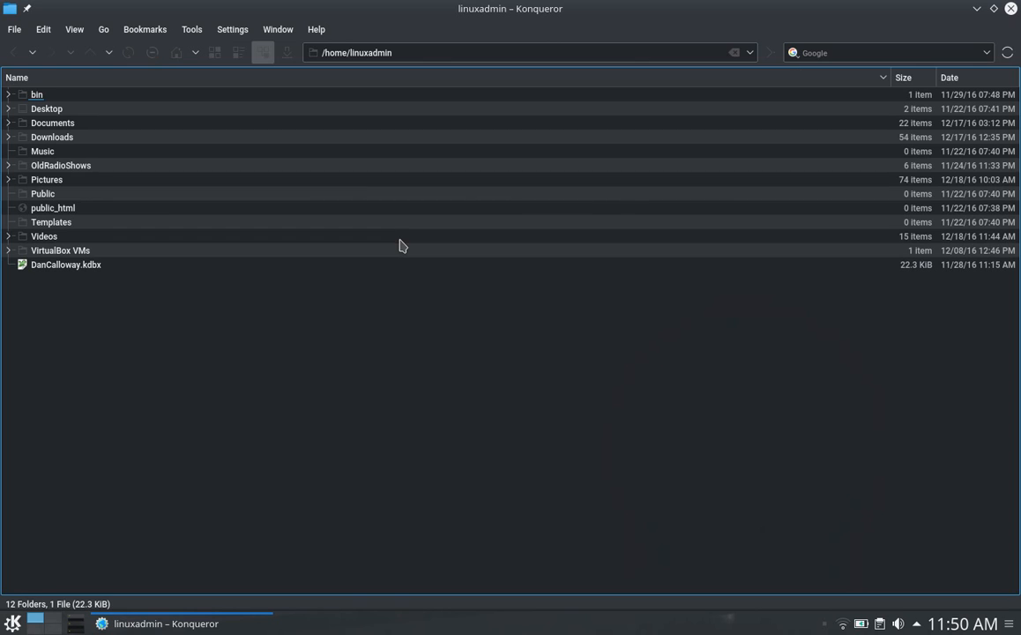
mouse_move(345, 266)
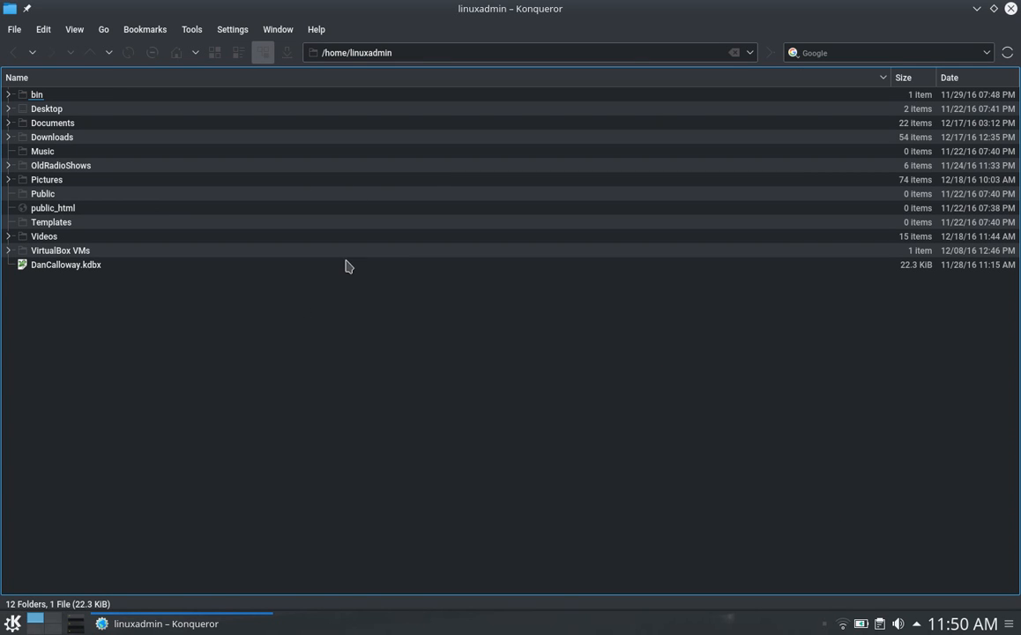
mouse_move(69, 183)
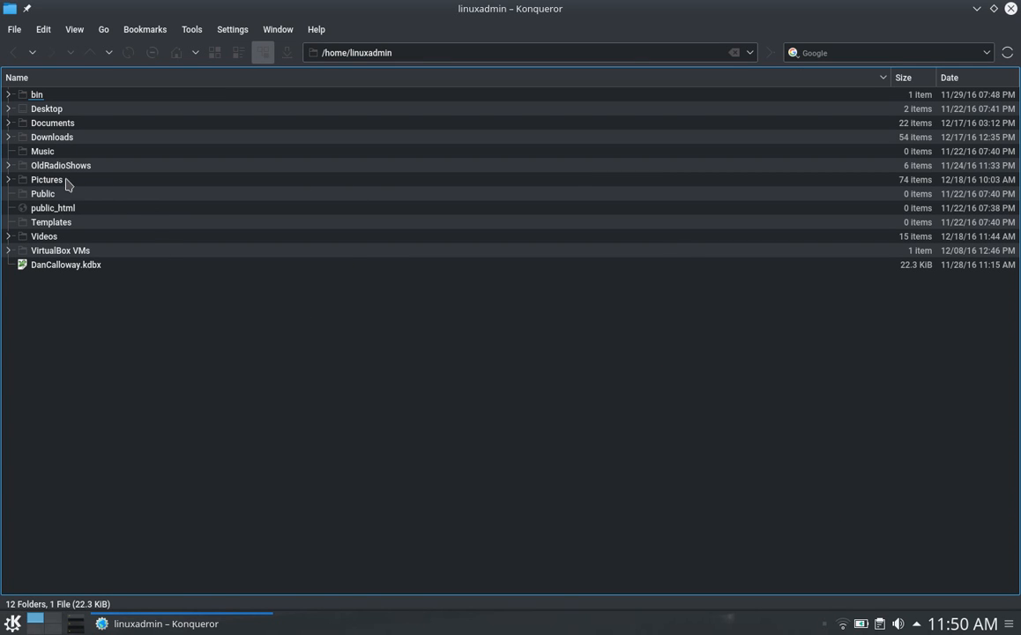
double_click(46, 179)
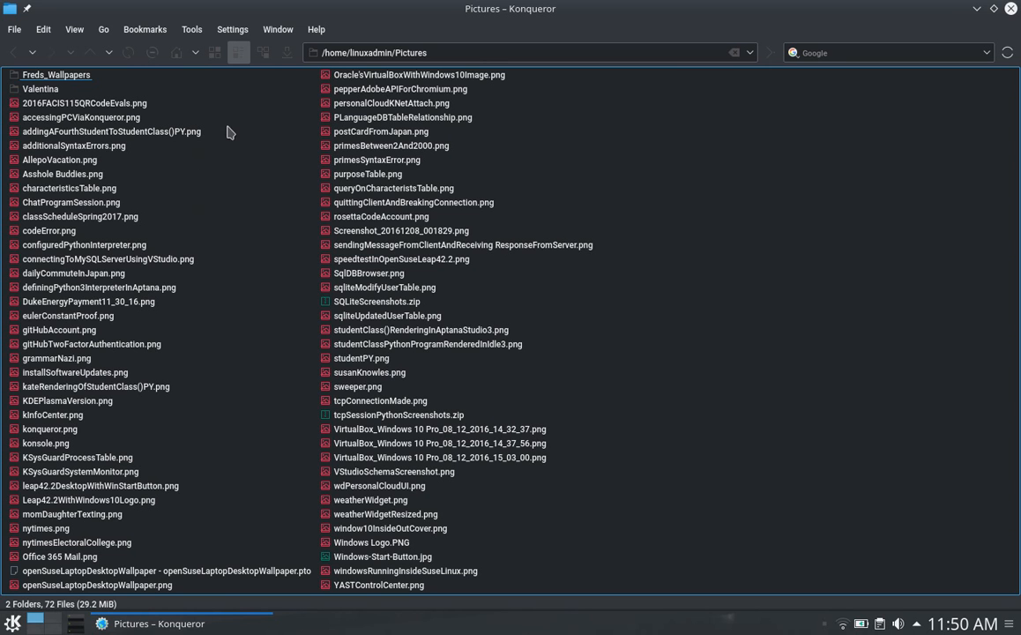
mouse_move(468, 175)
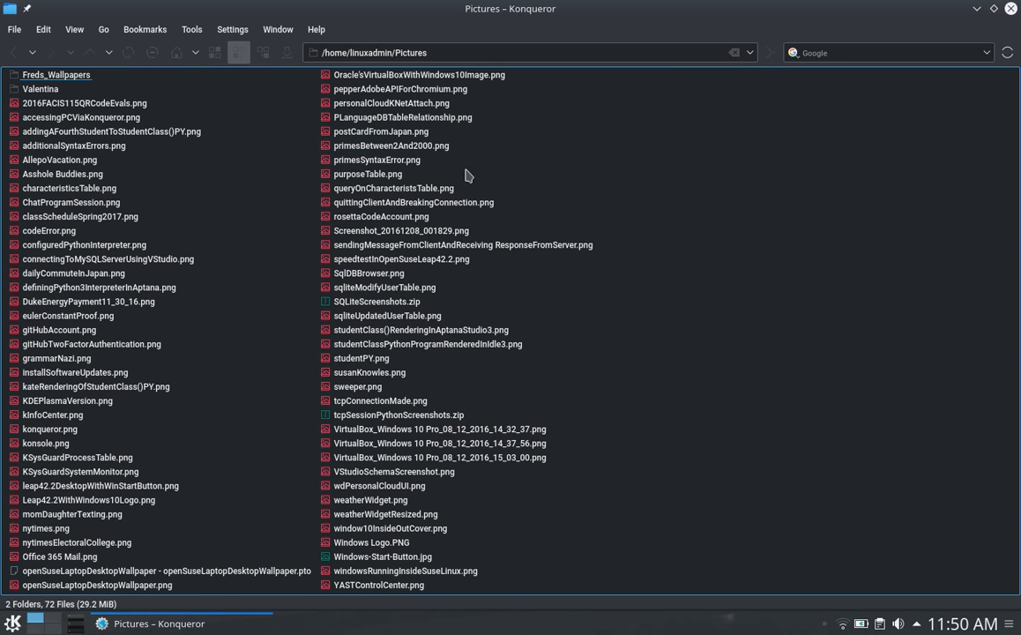
mouse_move(818, 119)
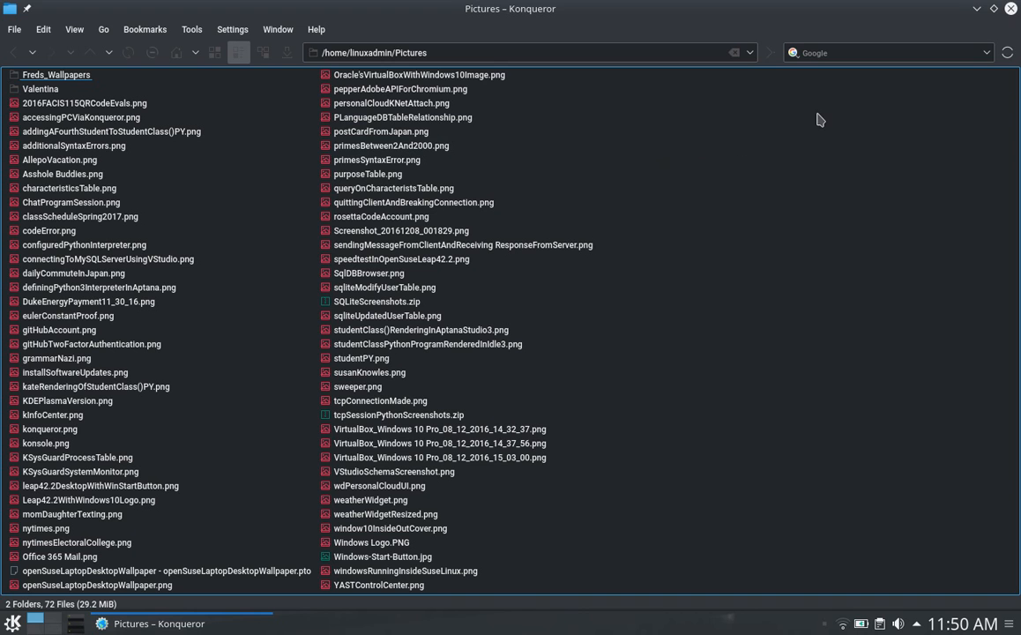
mouse_move(580, 91)
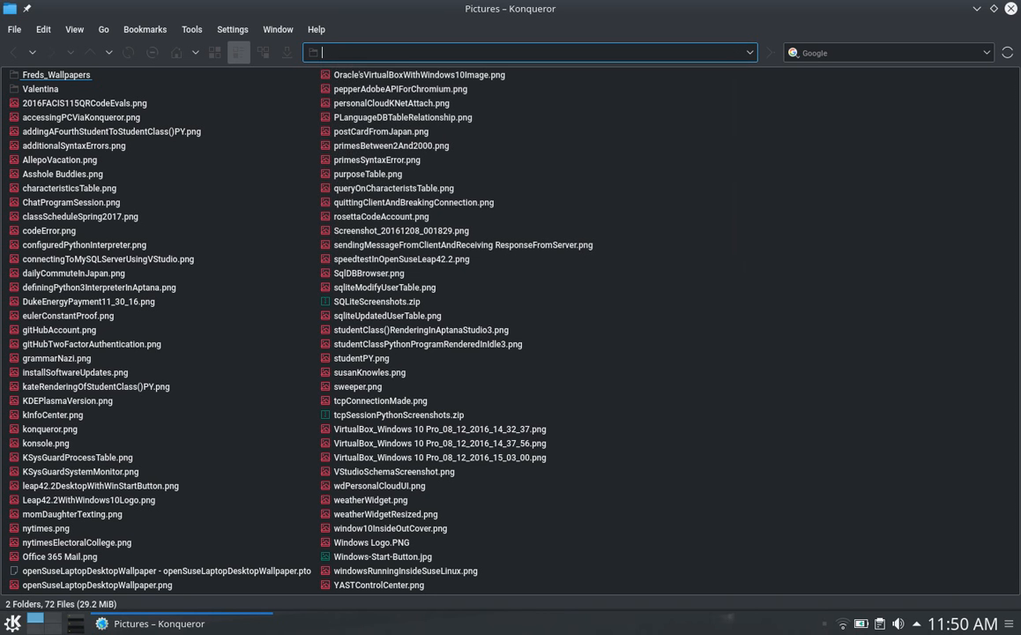
type("www.cnn.com/")
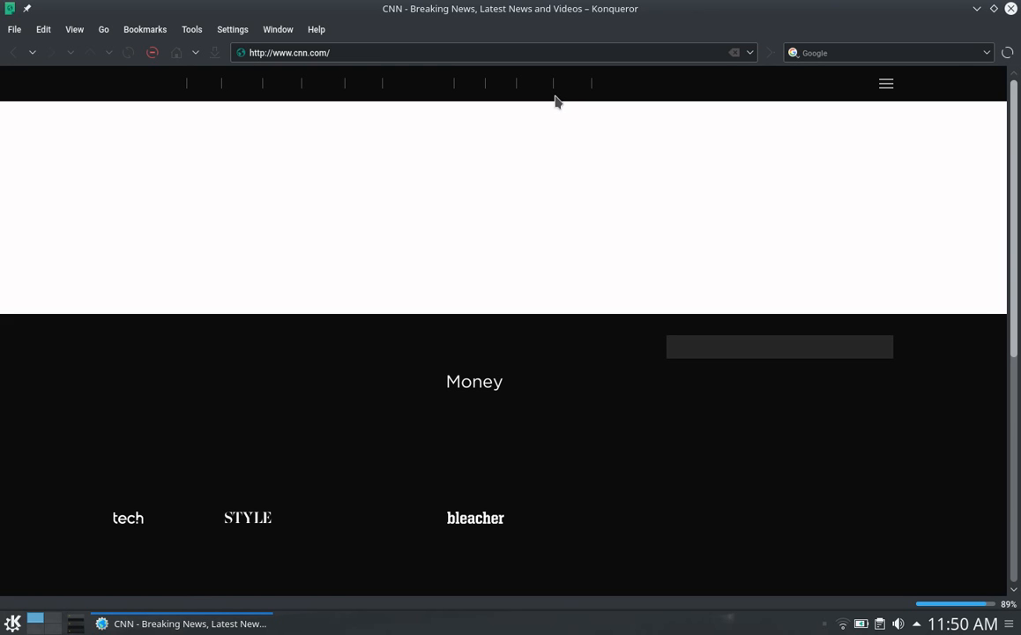
mouse_move(536, 150)
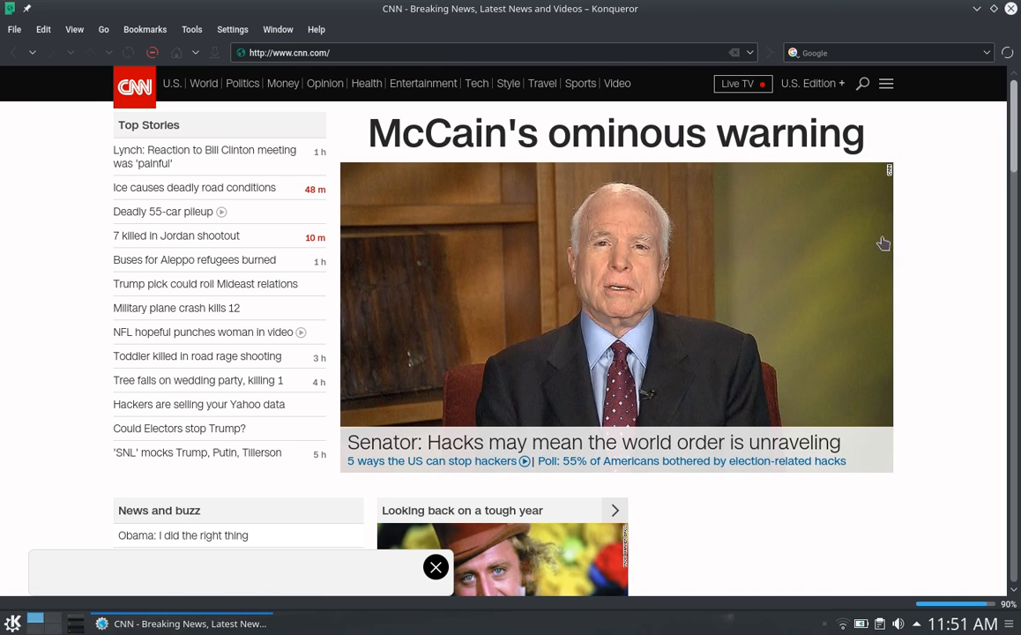
mouse_move(930, 160)
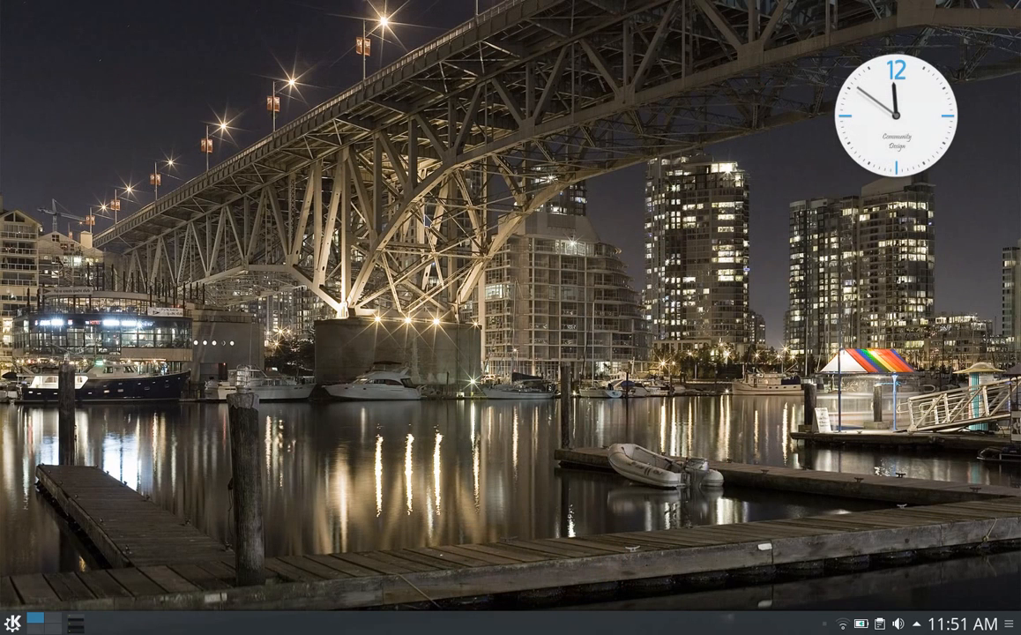
mouse_move(380, 357)
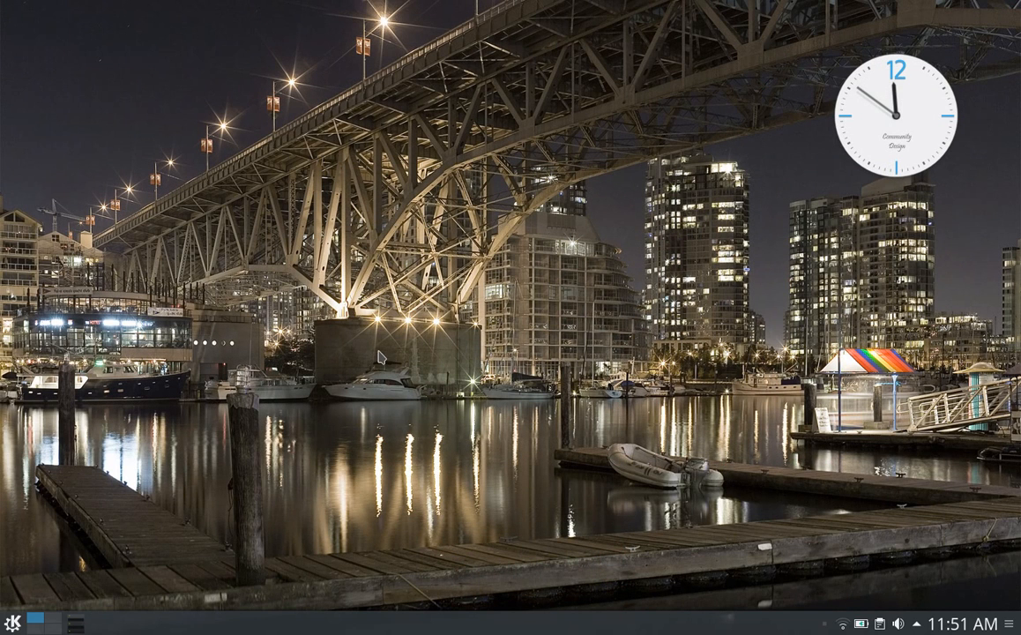
mouse_move(458, 309)
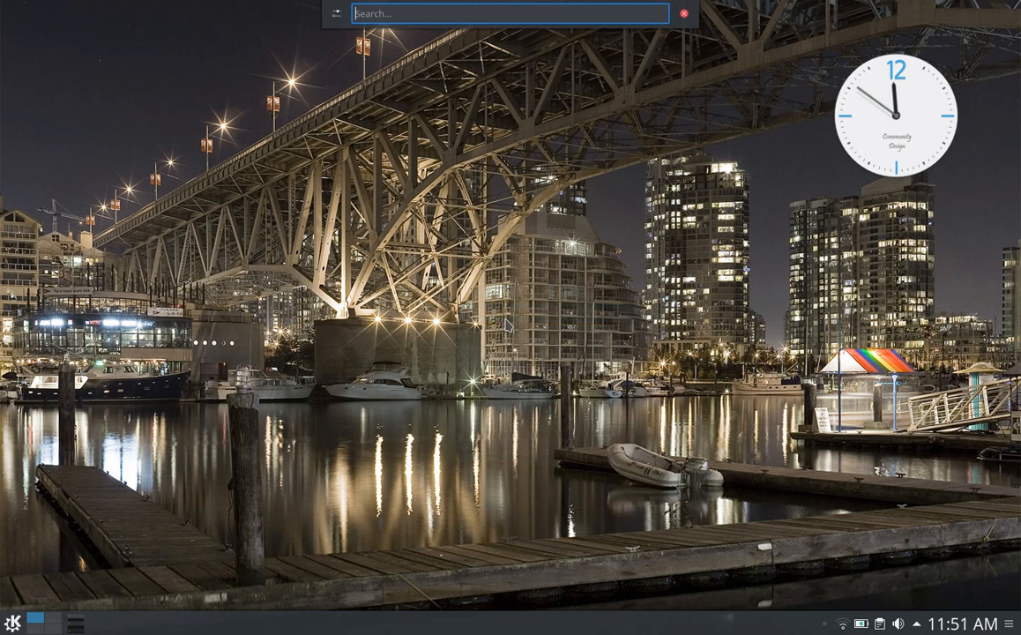
mouse_move(440, 48)
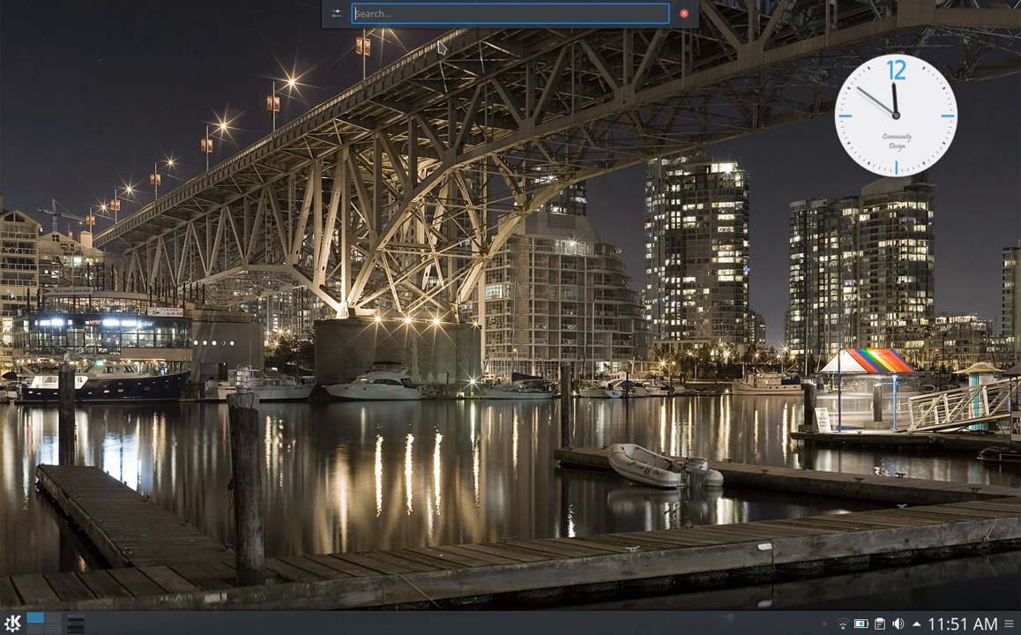
left_click(685, 14)
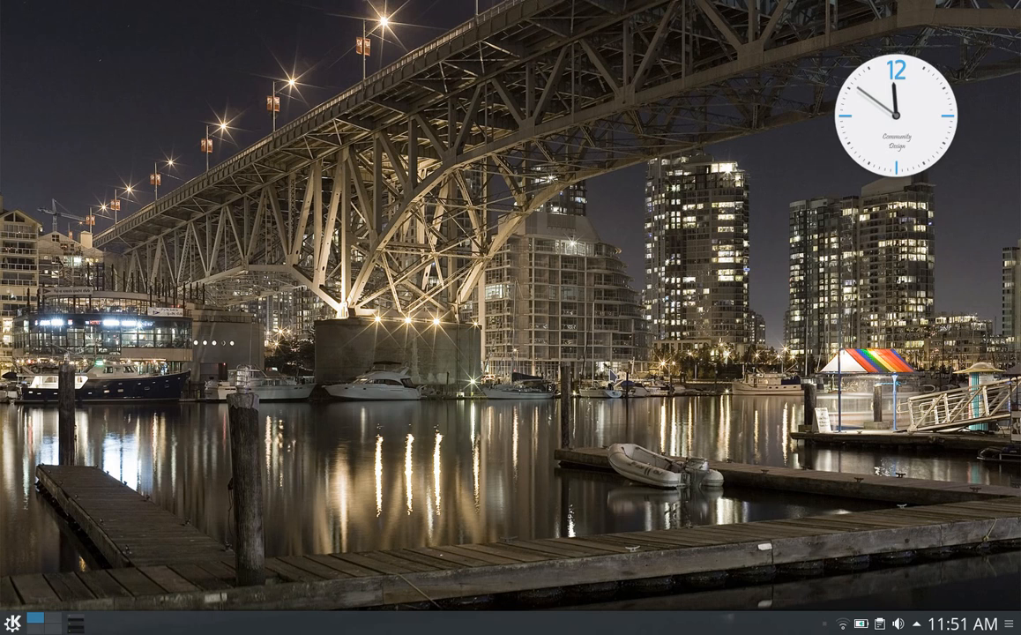